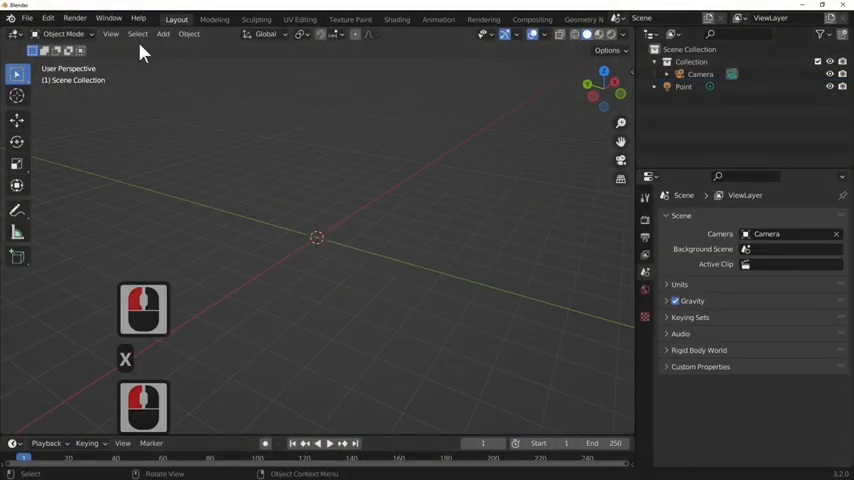
Step: Add a circle mesh at the world origin from the Add menu
{"action": "left_click", "coordinate": [164, 32]}
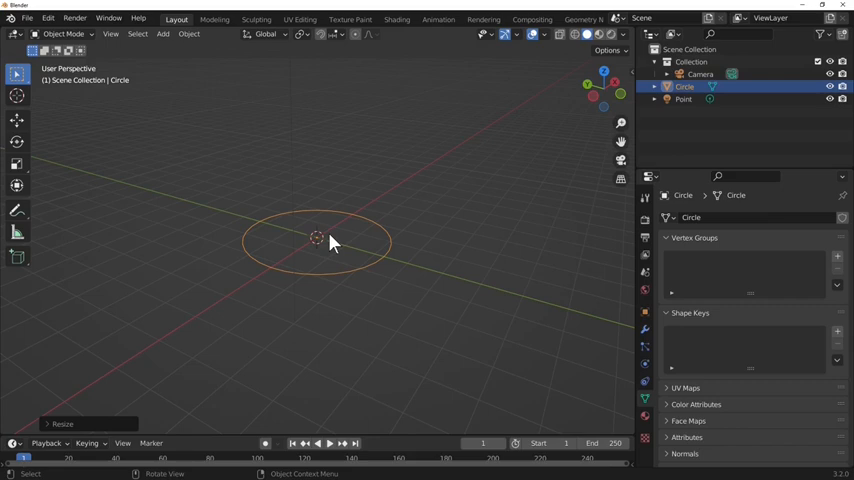
{"action": "mouse_move", "coordinate": [370, 248]}
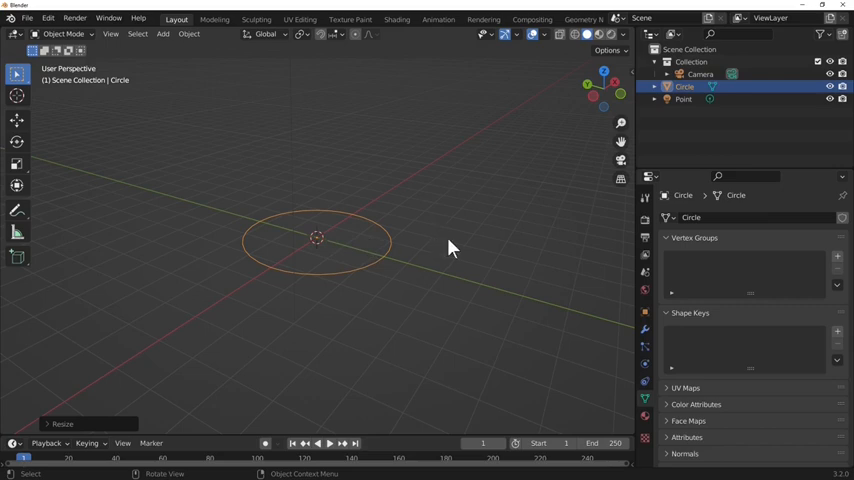
Step: In Edit Mode, extrude the circle outline and scale it outward into a flat ring
{"action": "key", "text": "Tab"}
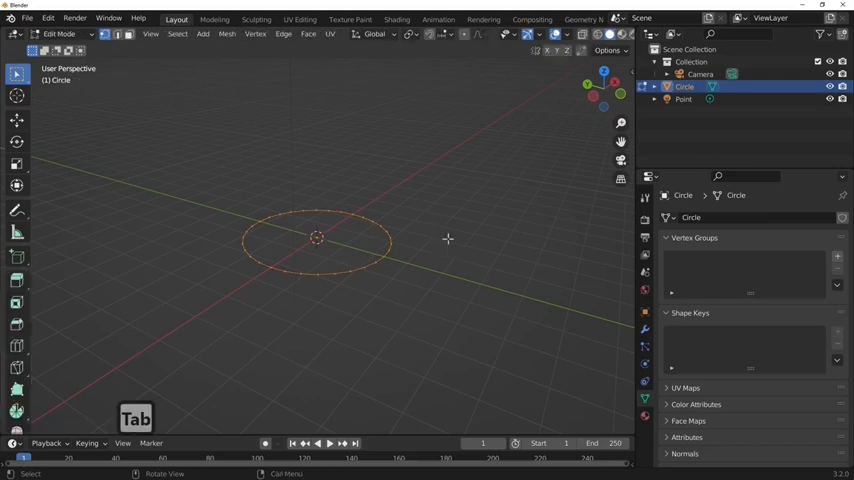
{"action": "key", "text": "e"}
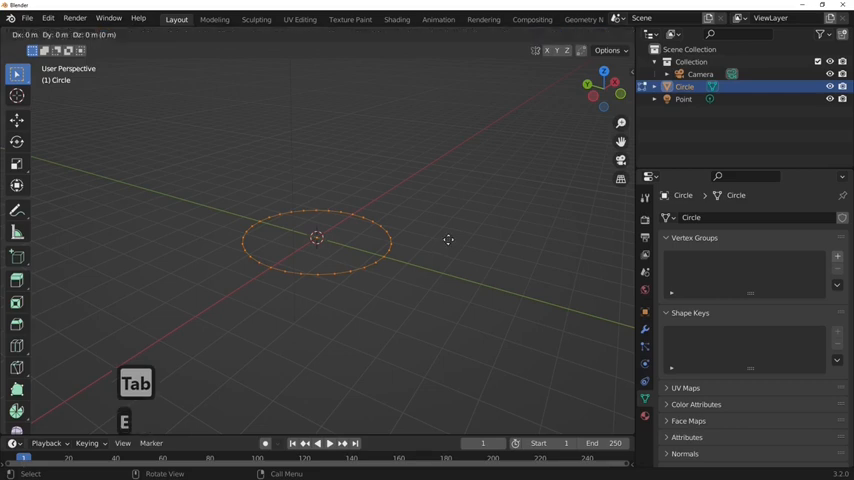
{"action": "key", "text": "s"}
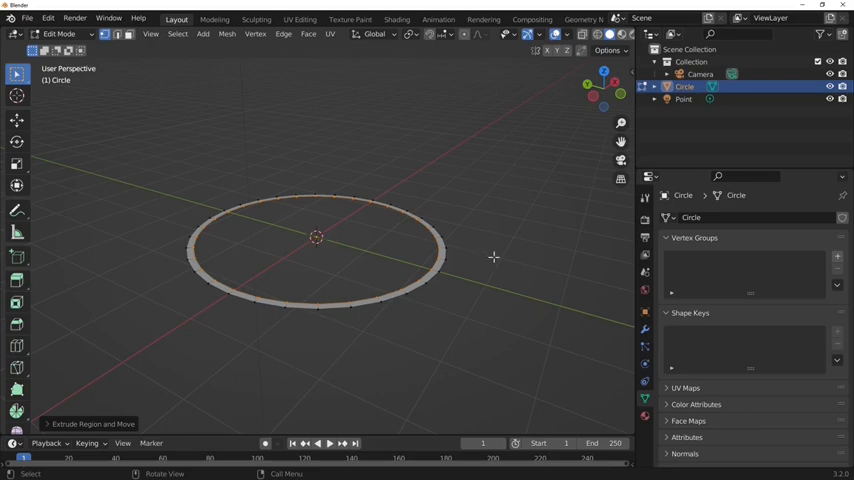
{"action": "mouse_move", "coordinate": [504, 256]}
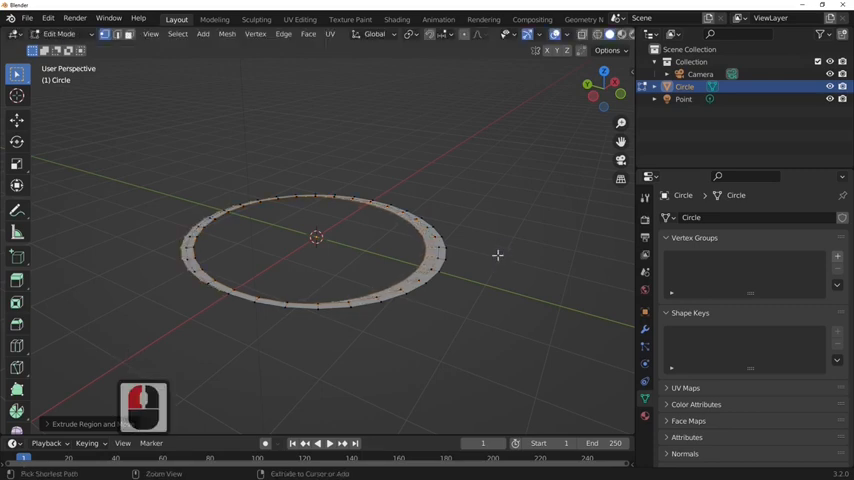
Step: Undo the ring, then re-extrude and scale the outline into a clean flat band
{"action": "key", "text": "ctrl+z"}
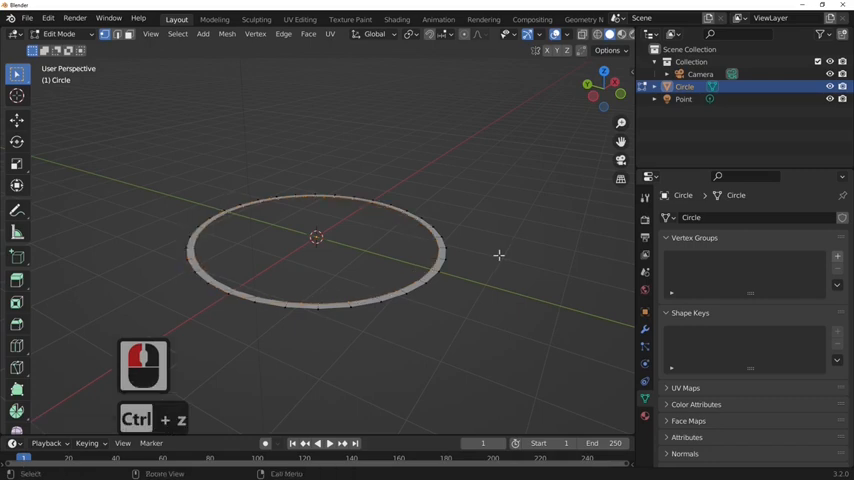
{"action": "key", "text": "e"}
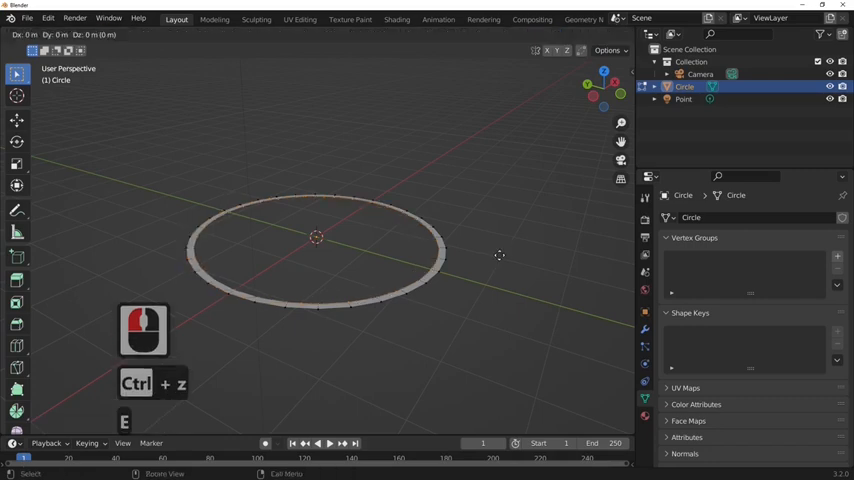
{"action": "key", "text": "s"}
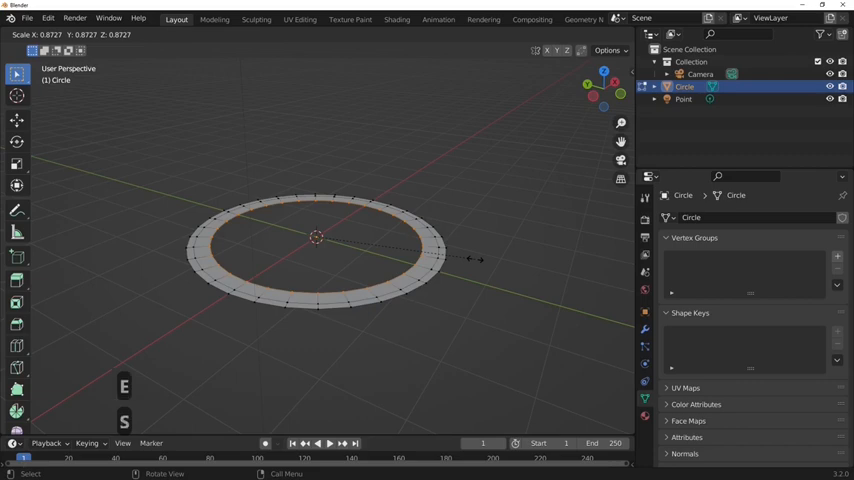
Step: Extrude further edge loops inward and along Z to narrow the disc's central opening
{"action": "key", "text": "e"}
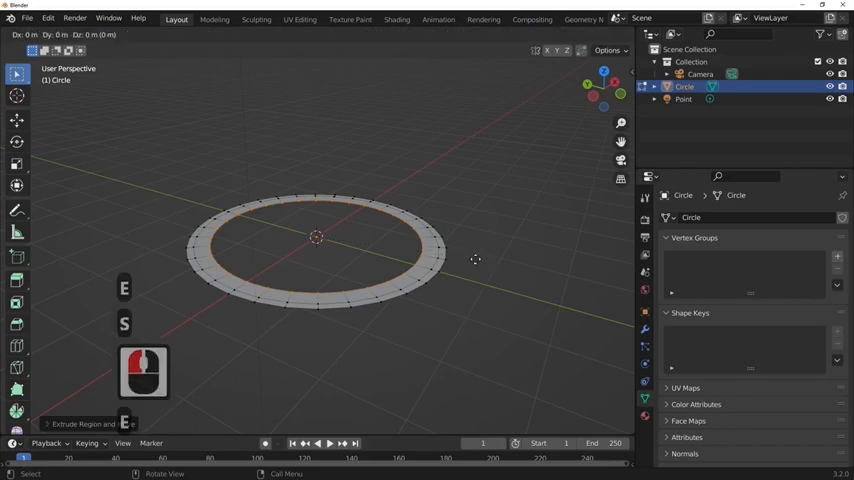
{"action": "key", "text": "z"}
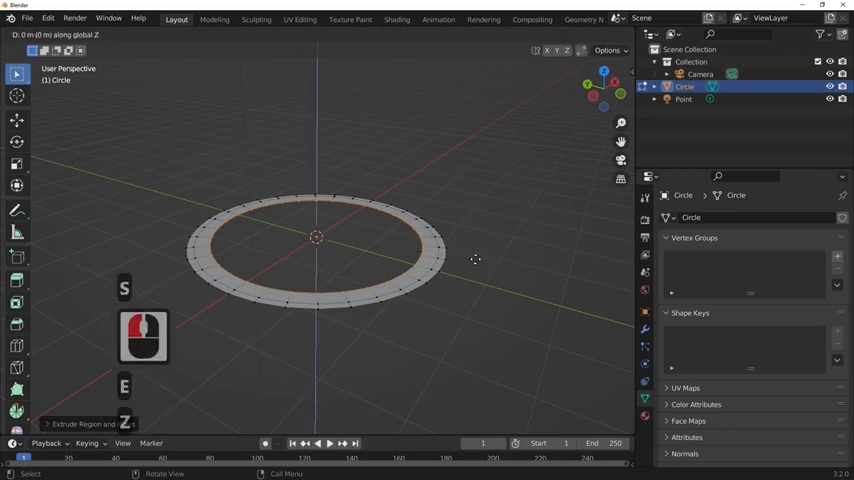
{"action": "key", "text": "Tab"}
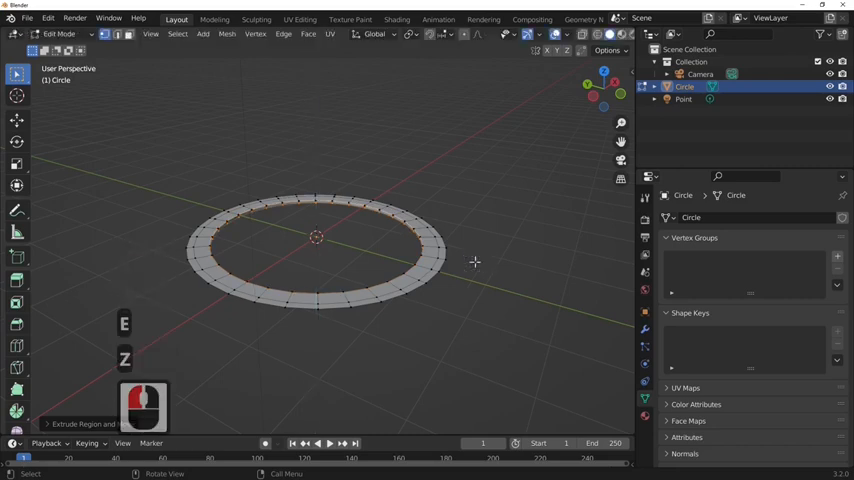
{"action": "key", "text": "z"}
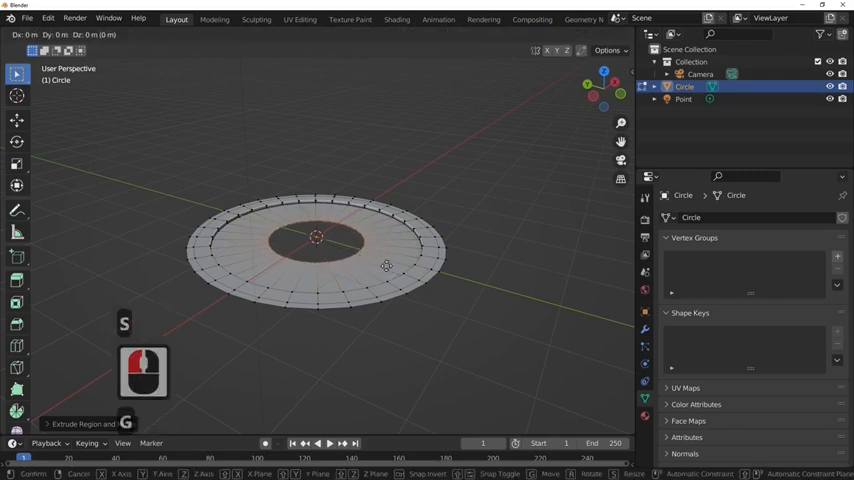
Step: Extrude and scale the inner loop down into a closed, sunken bowl and view it in Object Mode
{"action": "key", "text": "z"}
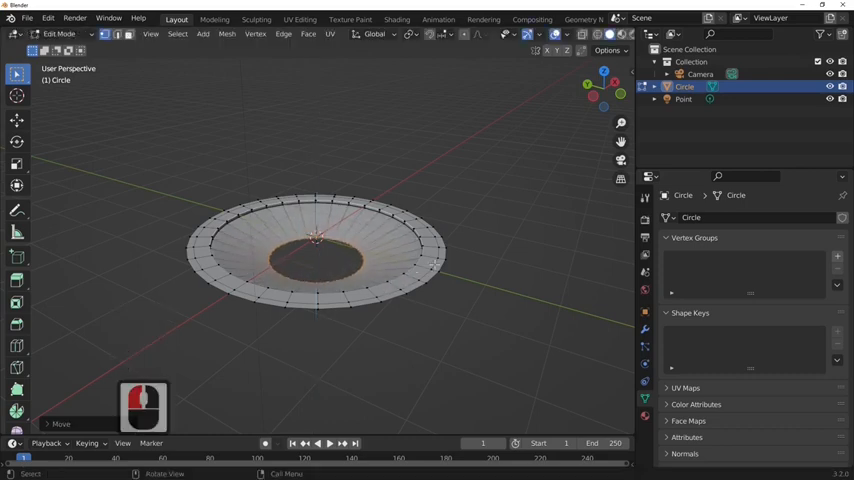
{"action": "key", "text": "s"}
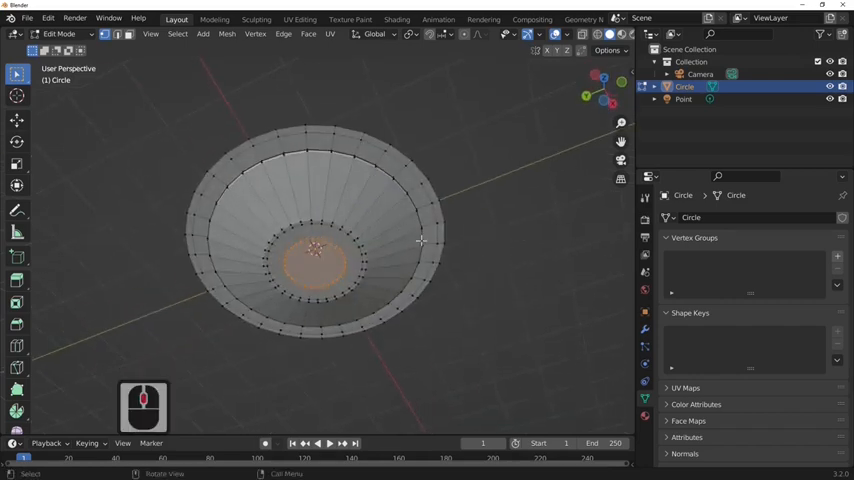
{"action": "key", "text": "Tab"}
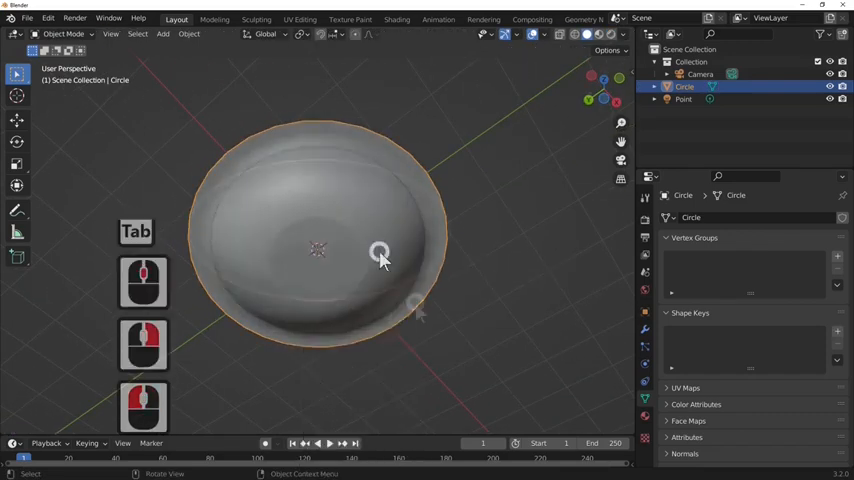
Step: Select the outer rim edge loop and extrude a lip band around the tray's rim
{"action": "left_click_drag", "start_coordinate": [380, 256], "coordinate": [350, 384]}
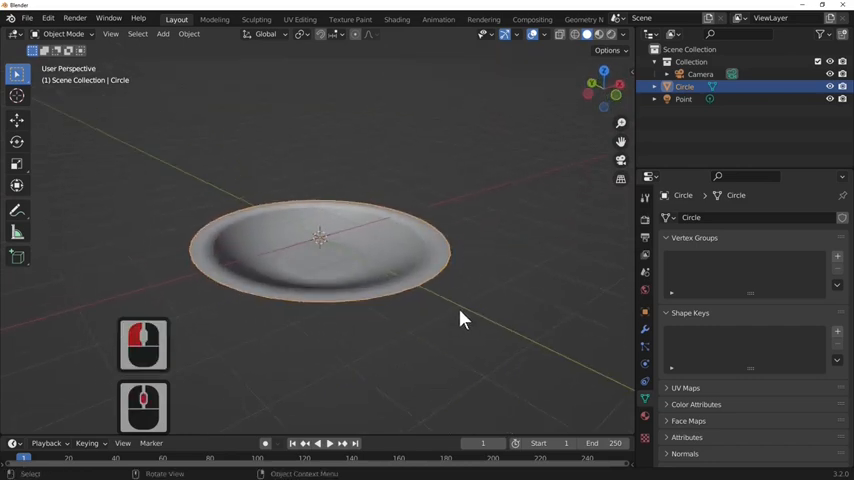
{"action": "key", "text": "Tab"}
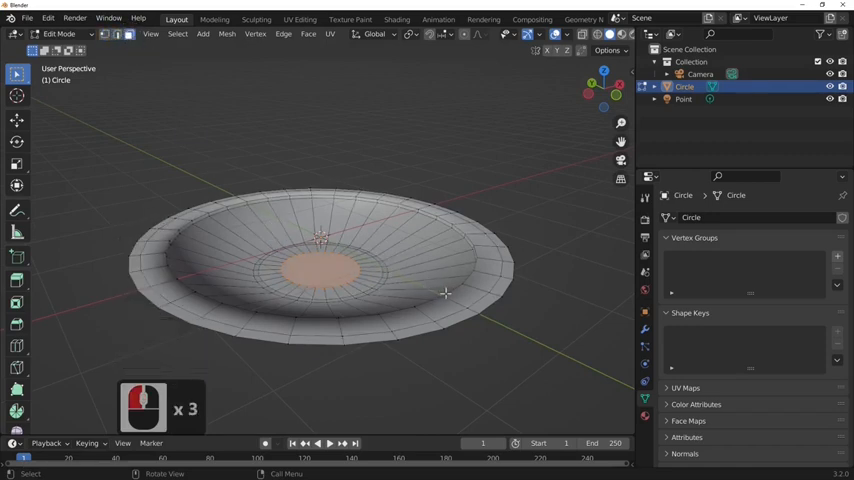
{"action": "left_click", "coordinate": [470, 310]}
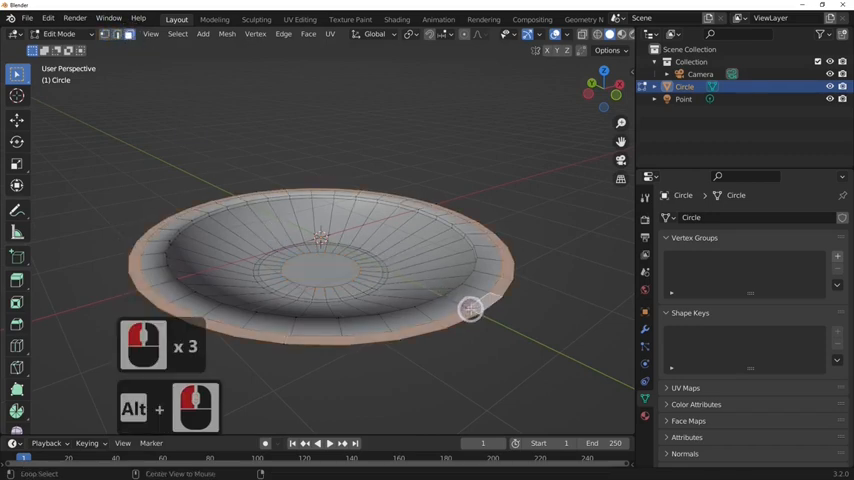
{"action": "left_click", "coordinate": [470, 308]}
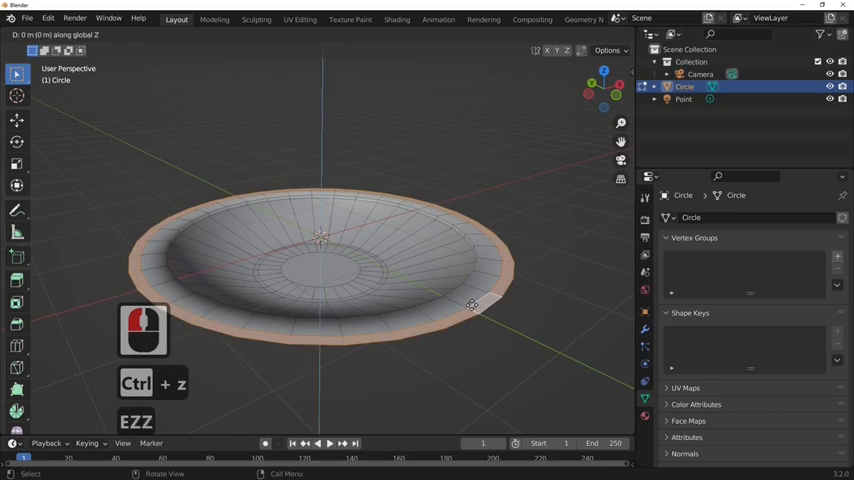
{"action": "key", "text": "Tab"}
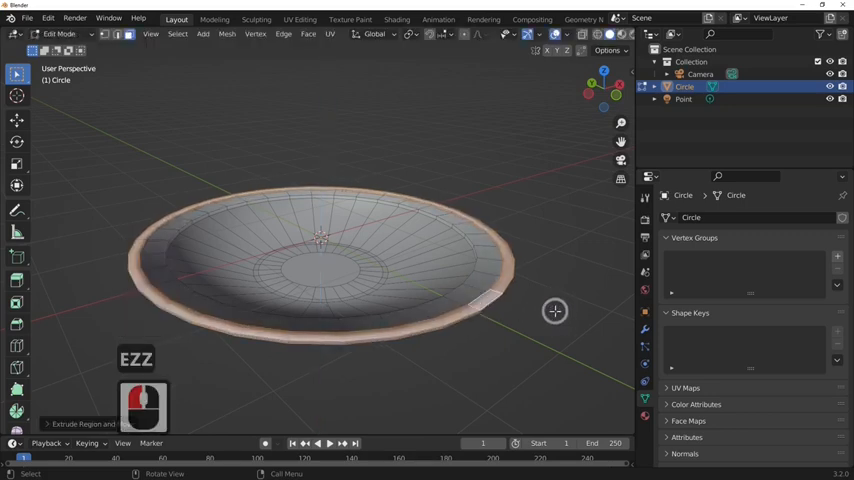
{"action": "key", "text": "Tab"}
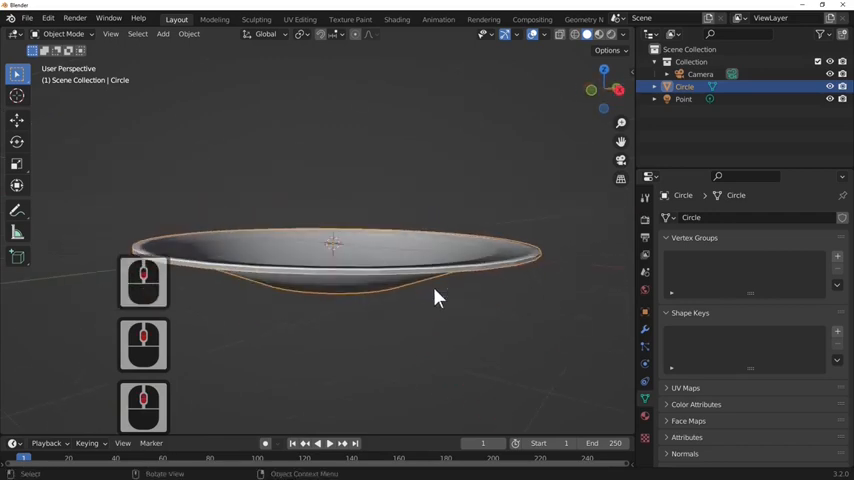
Step: Thicken the rim lip in Edit Mode and assign a new Principled BSDF material to the tray
{"action": "key", "text": "Tab"}
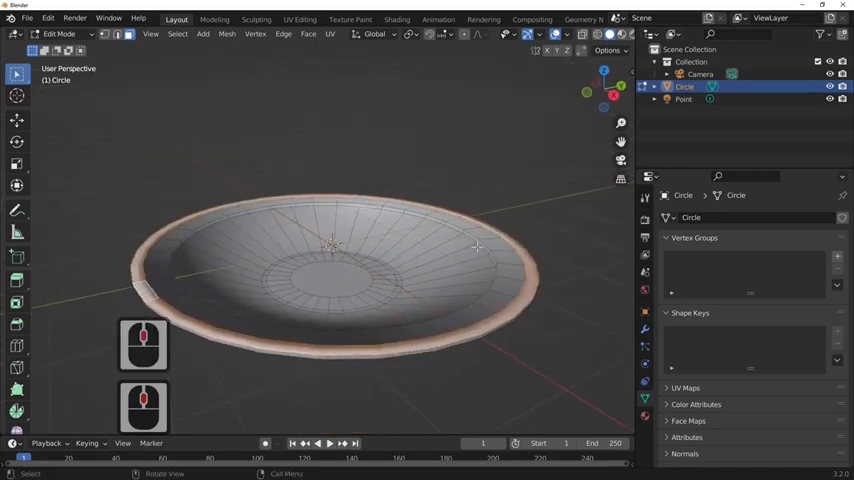
{"action": "key", "text": "Tab"}
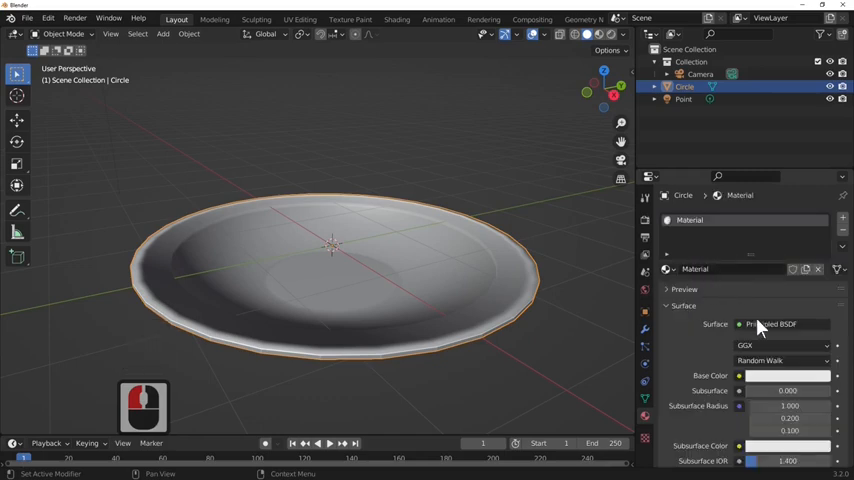
Step: Rename the tray's material to FOIL and raise its Metallic value
{"action": "double_click", "coordinate": [690, 220]}
{"action": "type", "text": "FO"}
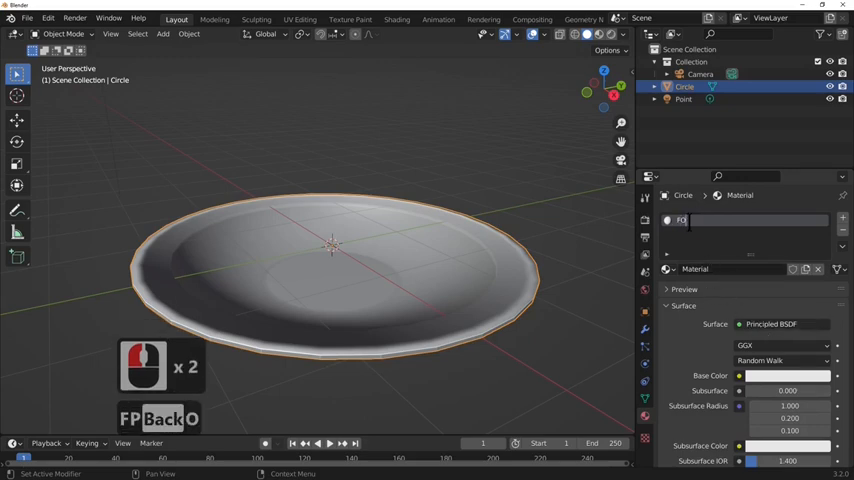
{"action": "type", "text": "IL"}
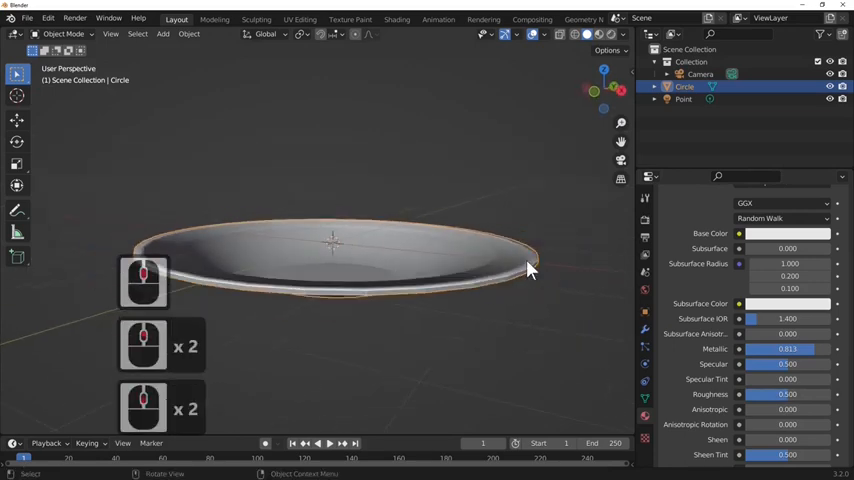
{"action": "key", "text": "Tab"}
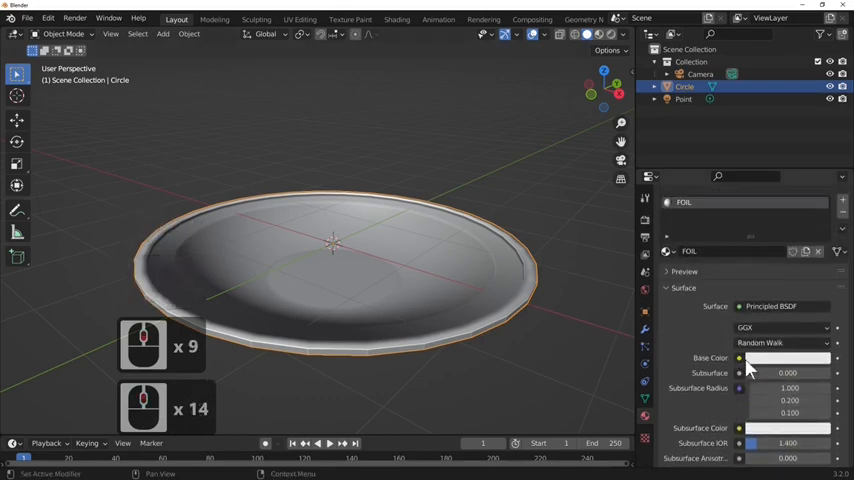
{"action": "left_click", "coordinate": [740, 358]}
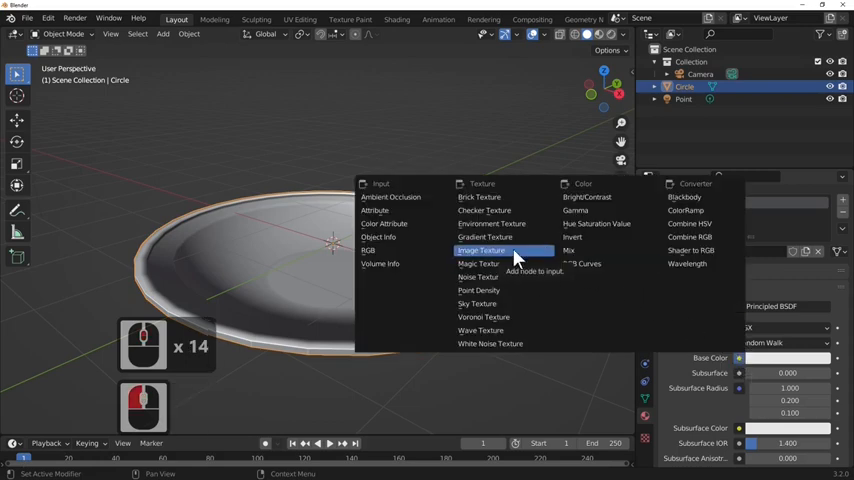
Step: Drive the FOIL base colour with an image texture loaded from the foil tray photo
{"action": "left_click", "coordinate": [482, 250]}
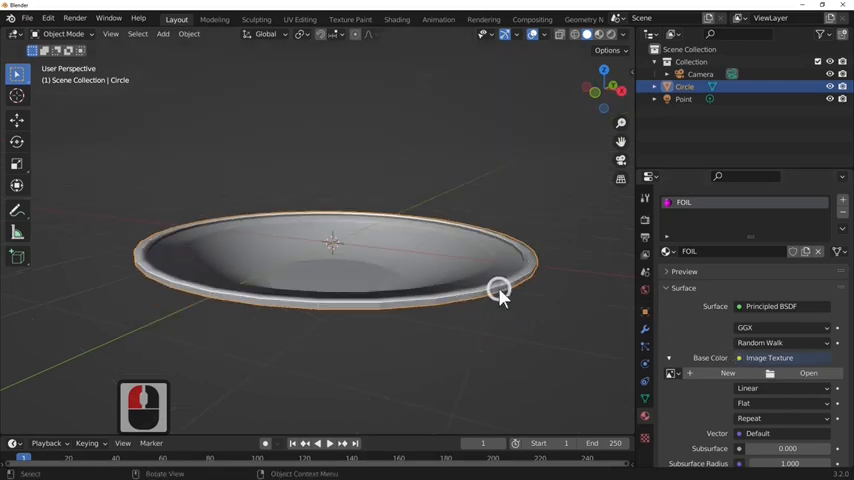
{"action": "left_click", "coordinate": [808, 372]}
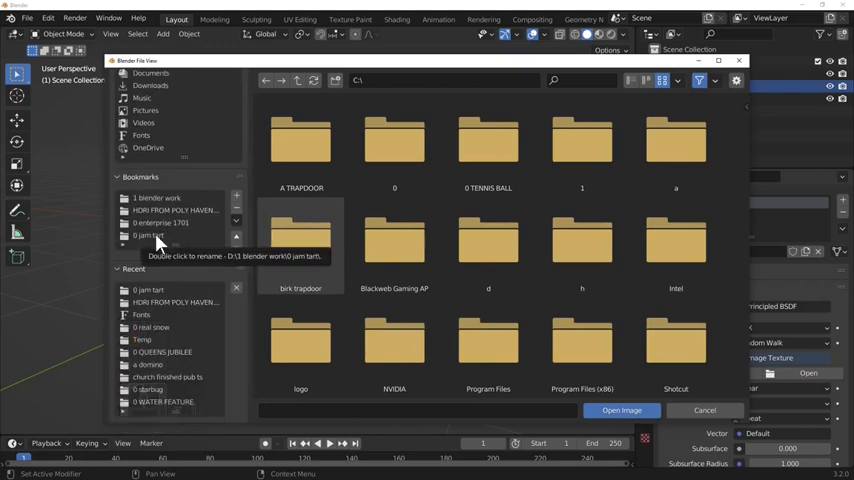
{"action": "double_click", "coordinate": [150, 236]}
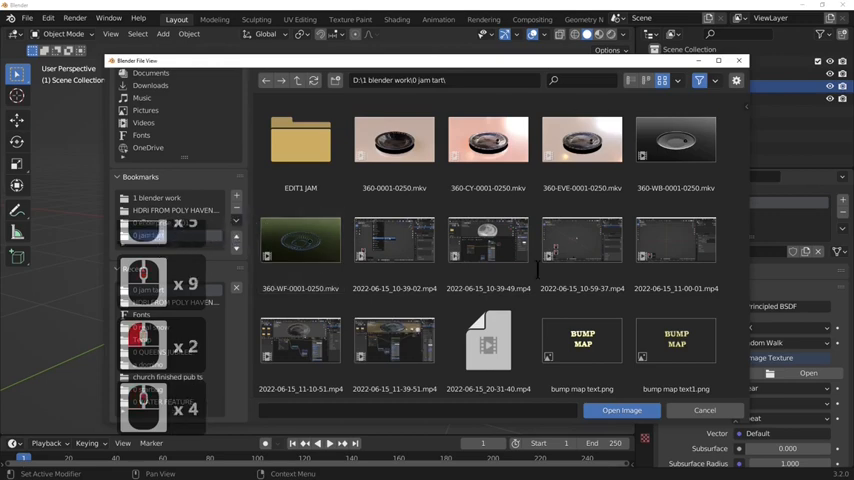
{"action": "scroll", "scroll_direction": "down", "scroll_amount": 3}
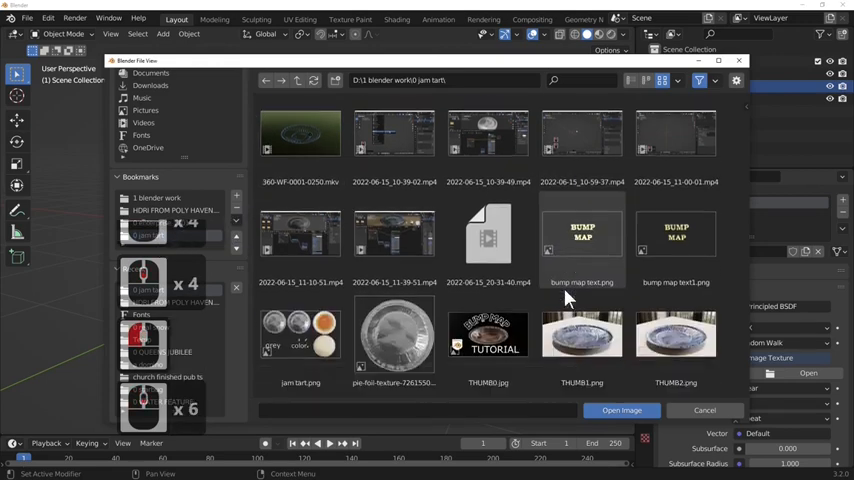
{"action": "scroll", "scroll_direction": "down", "scroll_amount": 3}
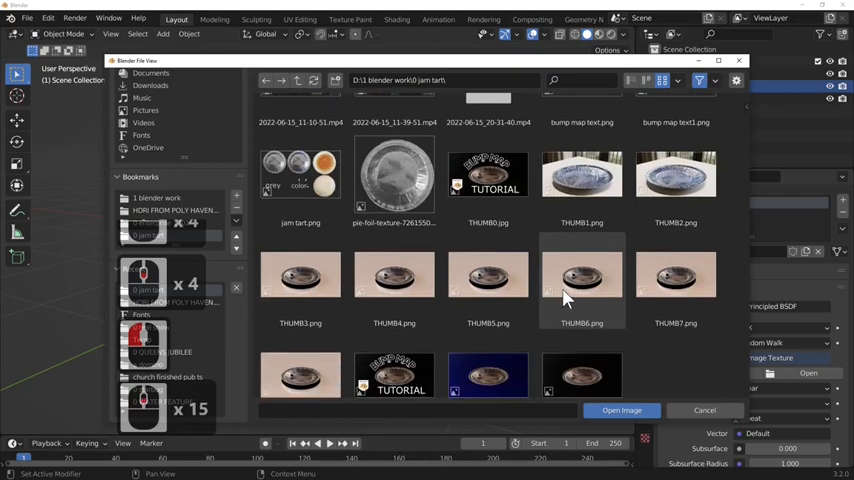
{"action": "left_click", "coordinate": [300, 164]}
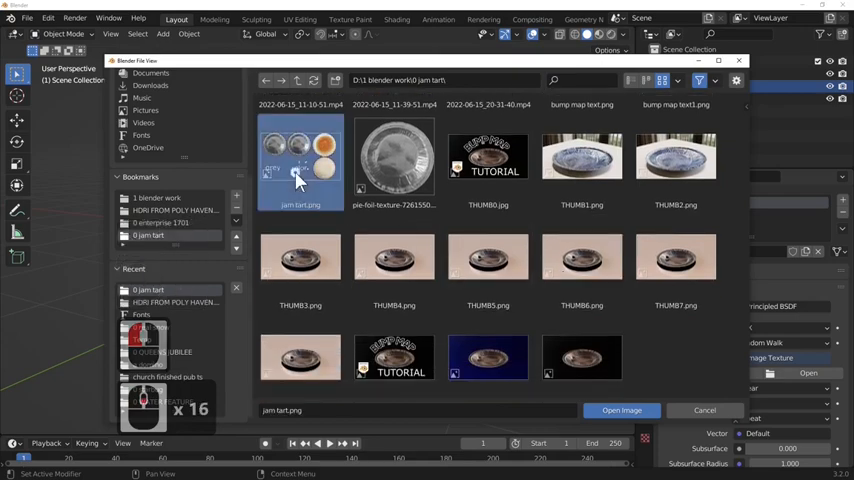
{"action": "left_click", "coordinate": [620, 410]}
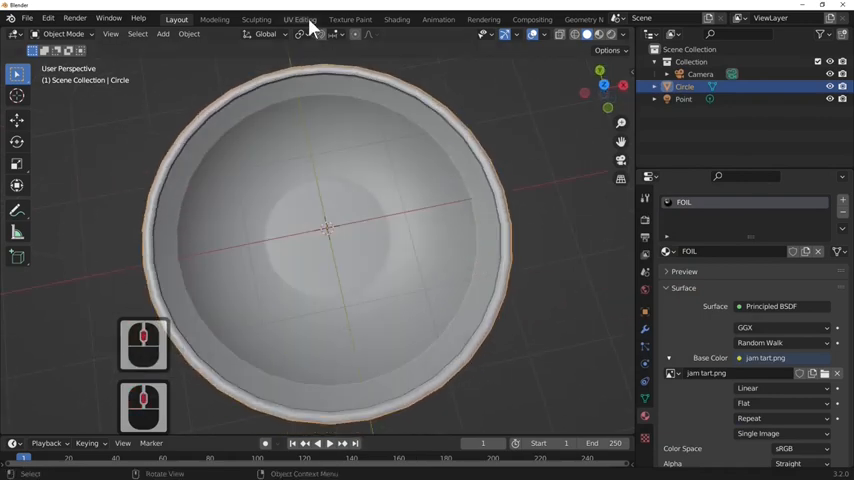
Step: Switch to the UV Editing workspace with the tray in Object Mode viewed from the top
{"action": "left_click", "coordinate": [300, 18]}
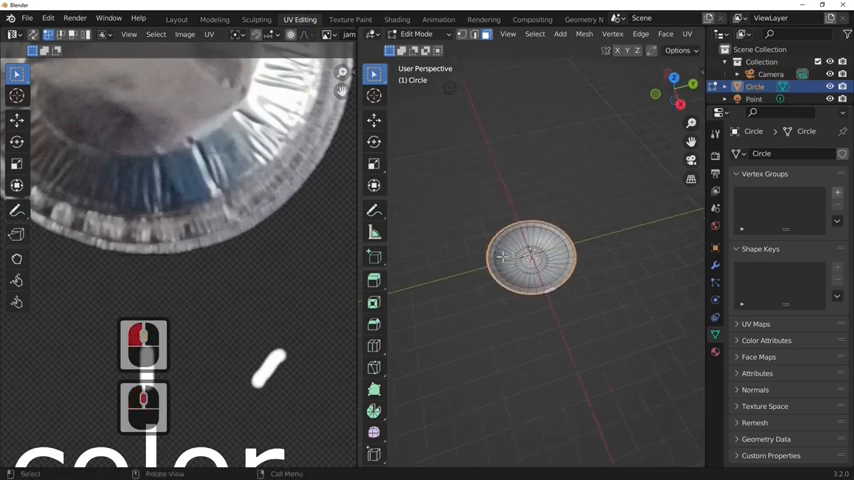
{"action": "key", "text": "Tab"}
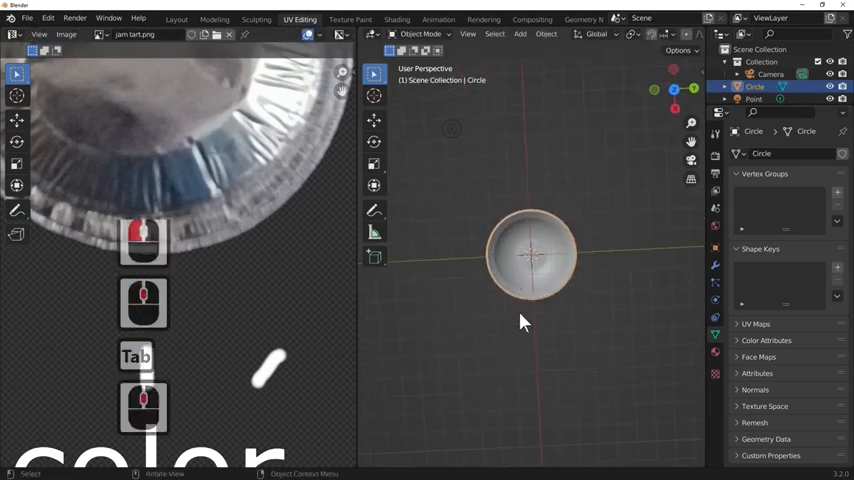
{"action": "key", "text": "7"}
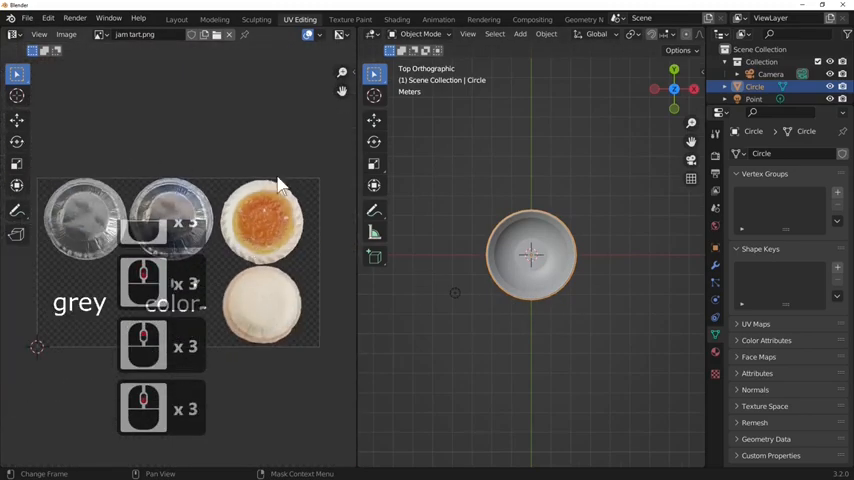
{"action": "mouse_move", "coordinate": [474, 204]}
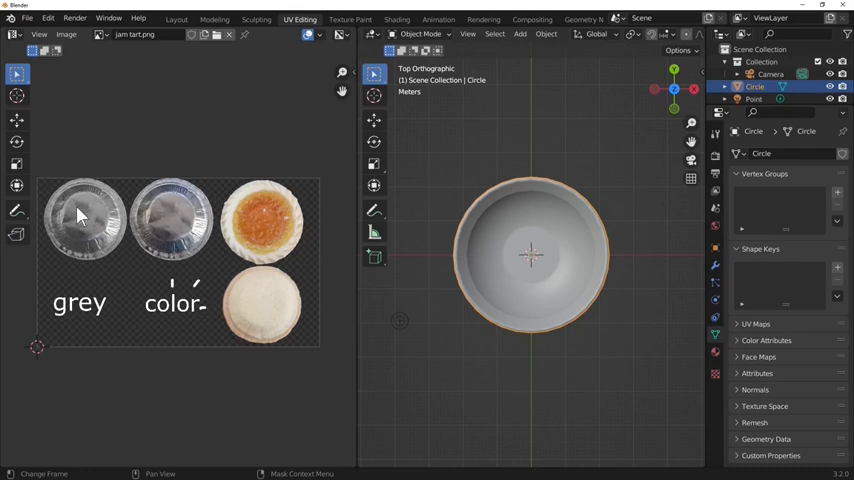
{"action": "mouse_move", "coordinate": [176, 216]}
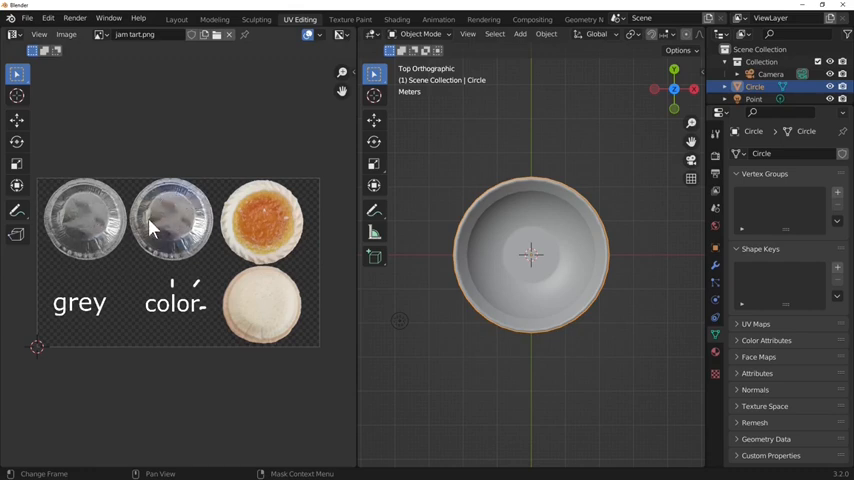
{"action": "mouse_move", "coordinate": [176, 236]}
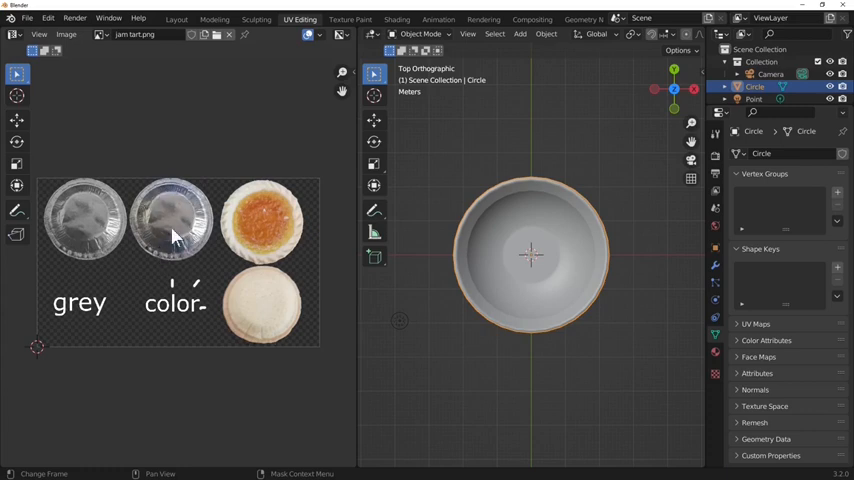
{"action": "mouse_move", "coordinate": [168, 212]}
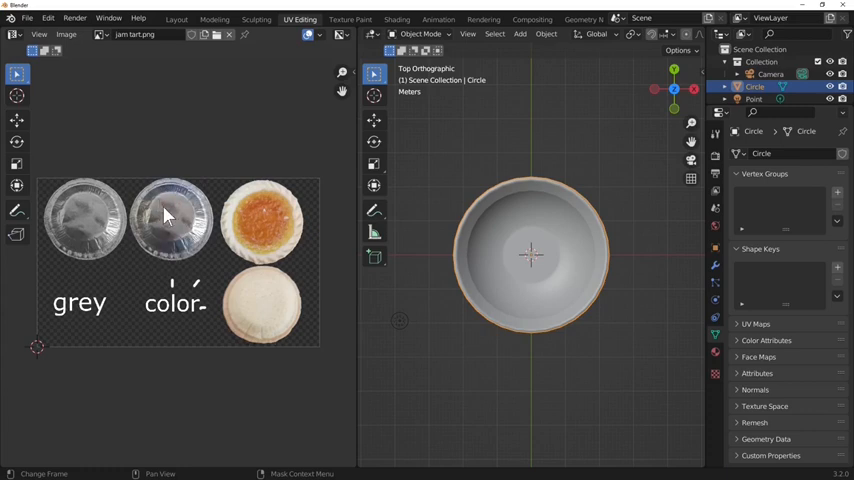
{"action": "mouse_move", "coordinate": [162, 230]}
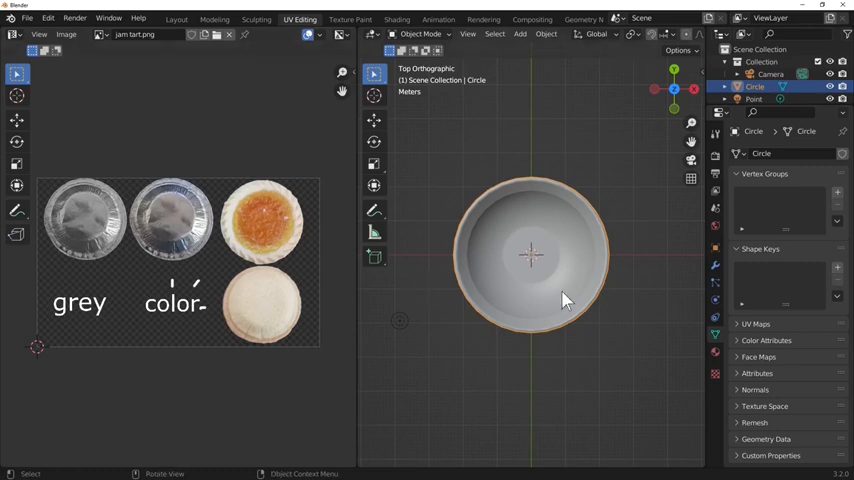
Step: Select all tray geometry and UV-map it with Project from View onto the foil photo
{"action": "key", "text": "Tab"}
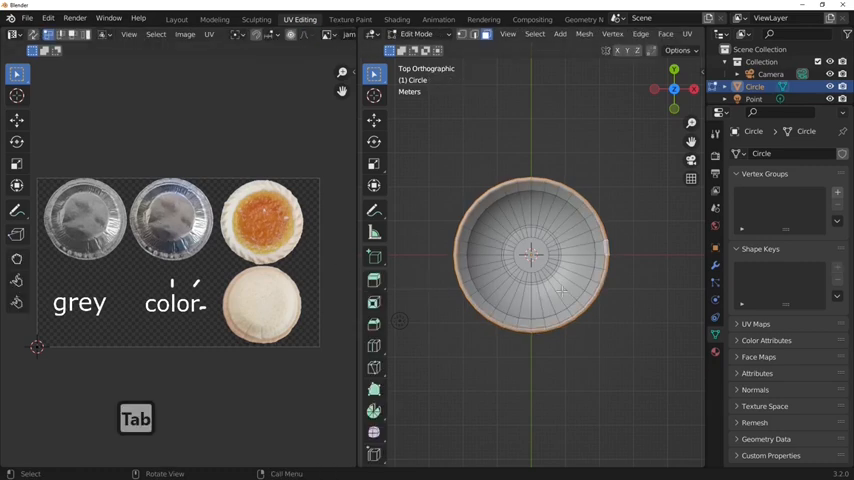
{"action": "key", "text": "a"}
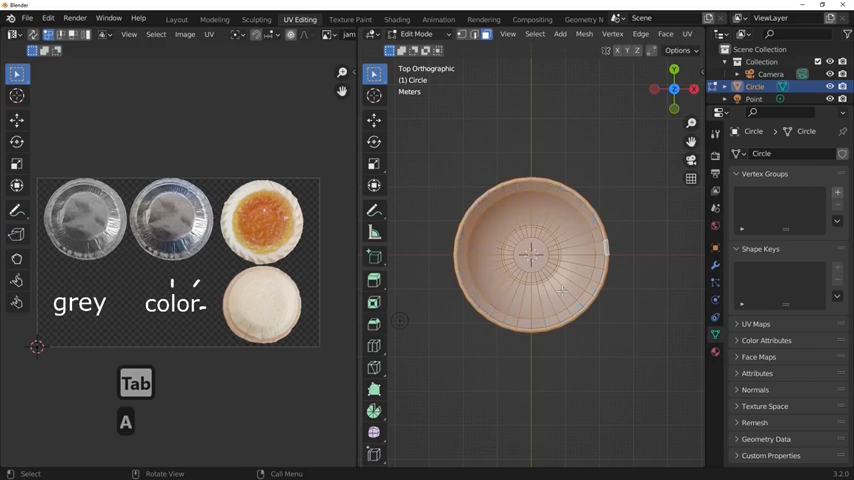
{"action": "key", "text": "u"}
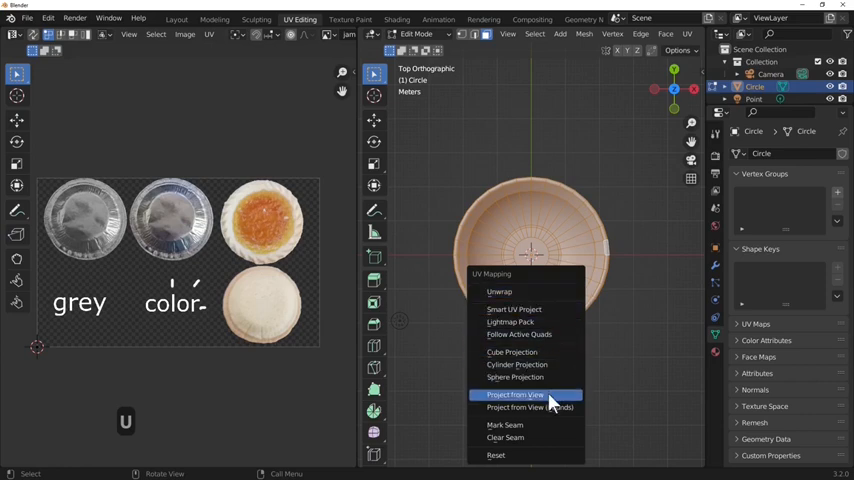
{"action": "left_click", "coordinate": [514, 394]}
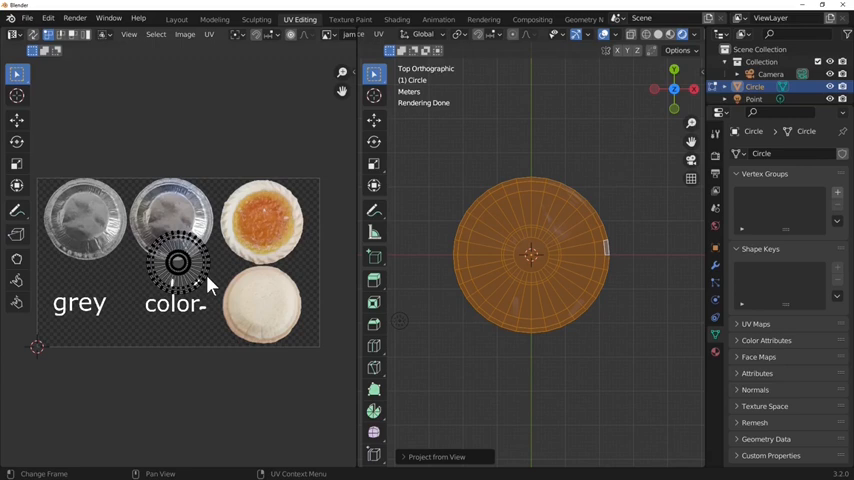
Step: Select all projected UVs and move them over the coloured tray photo
{"action": "key", "text": "a"}
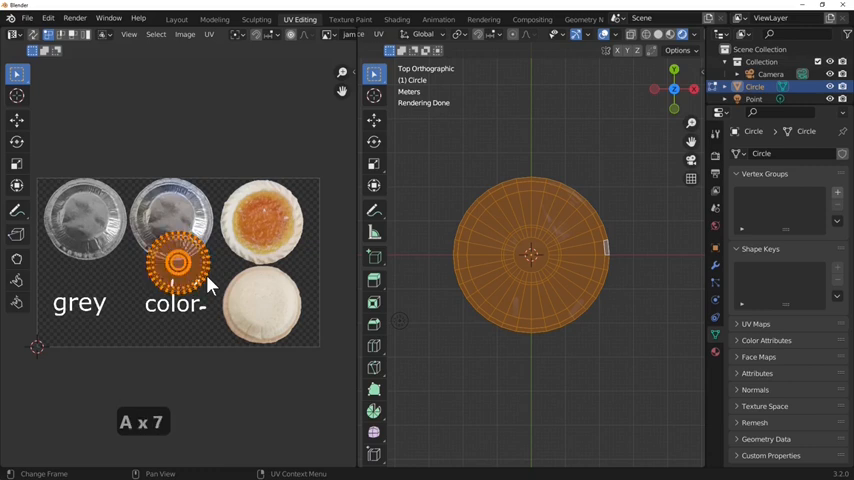
{"action": "key", "text": "g"}
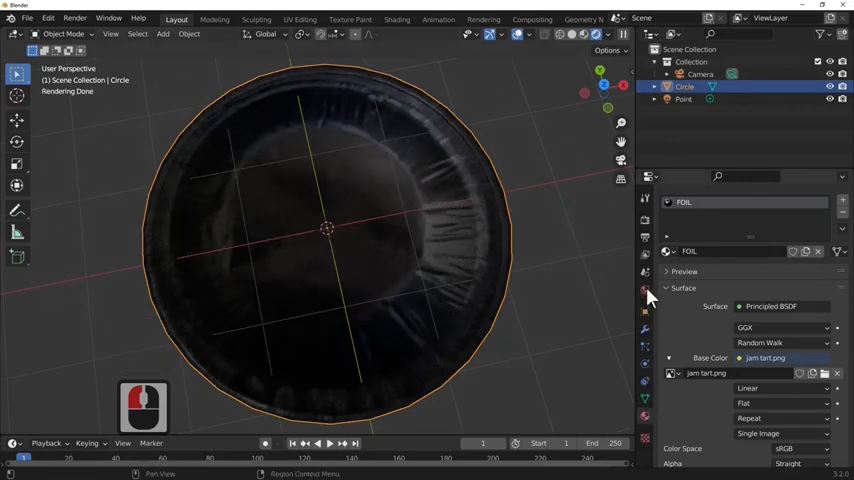
Step: Give the world colour an Environment Texture and browse for an HDRI image
{"action": "left_click", "coordinate": [644, 288]}
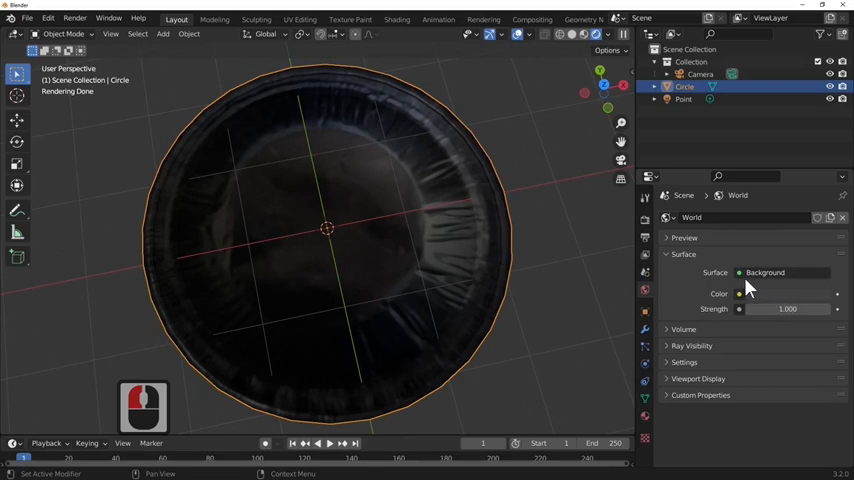
{"action": "left_click", "coordinate": [740, 292]}
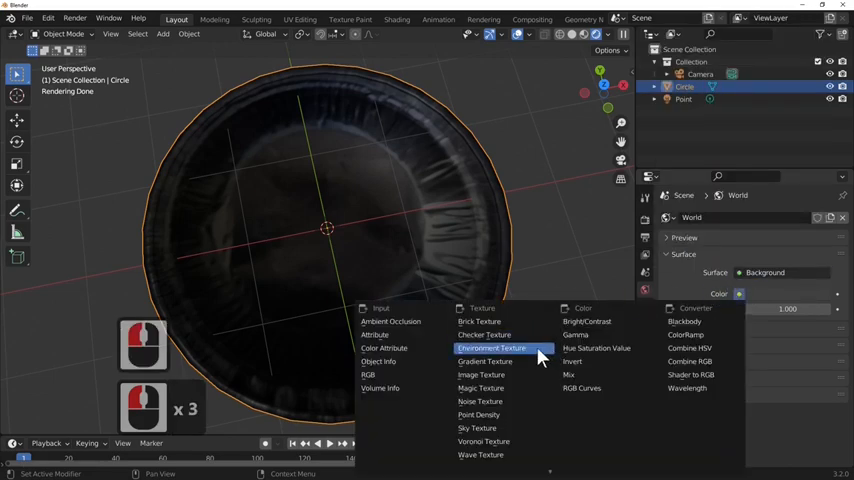
{"action": "left_click", "coordinate": [492, 348]}
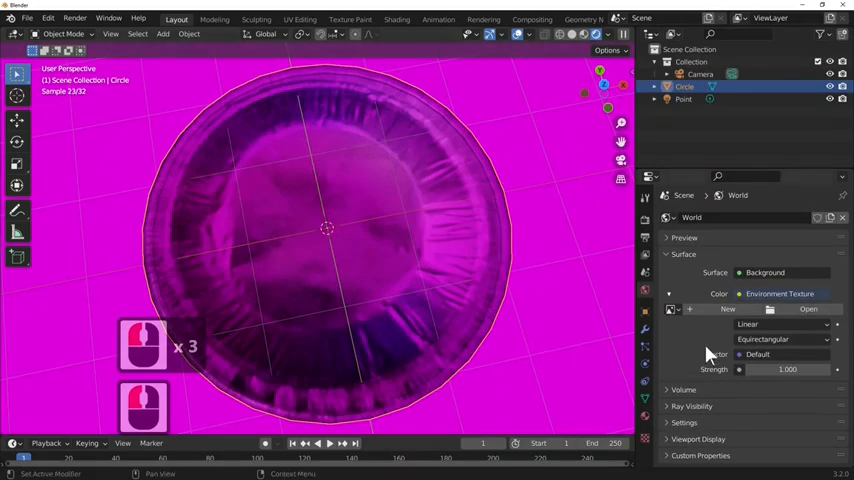
{"action": "left_click", "coordinate": [808, 308]}
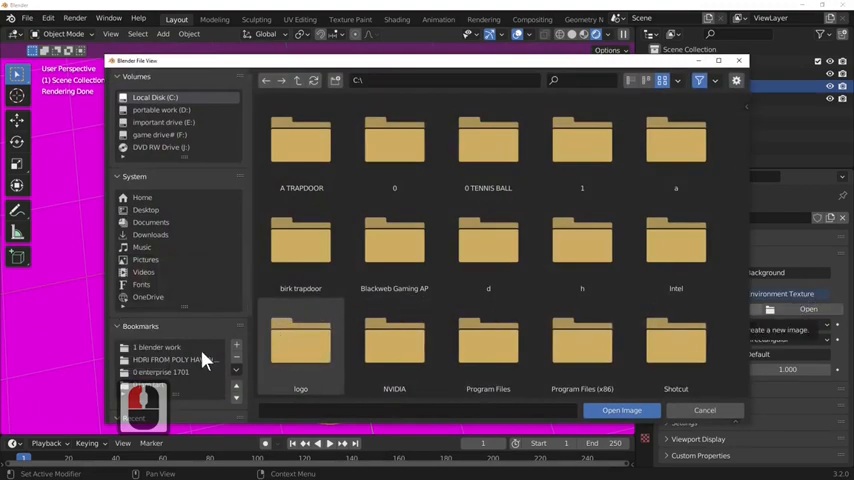
{"action": "mouse_move", "coordinate": [176, 360]}
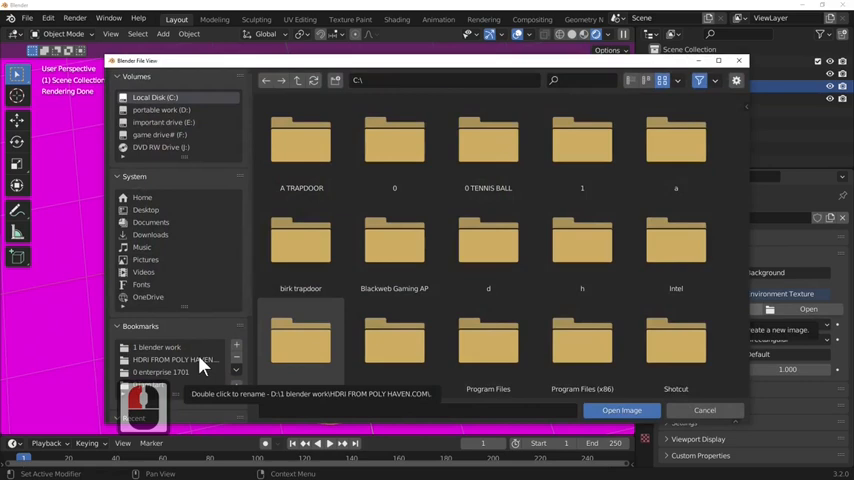
Step: Load the interior HDRI from the Poly Haven folder as the world background
{"action": "double_click", "coordinate": [164, 360]}
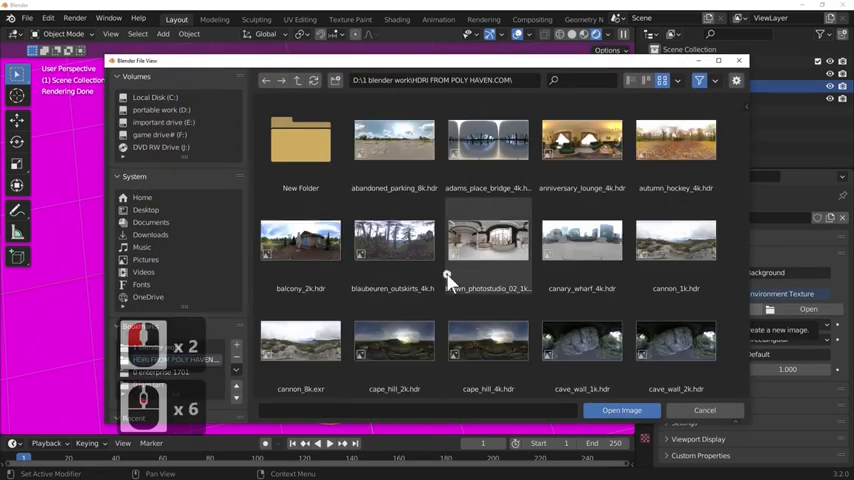
{"action": "scroll", "scroll_direction": "down", "scroll_amount": 3}
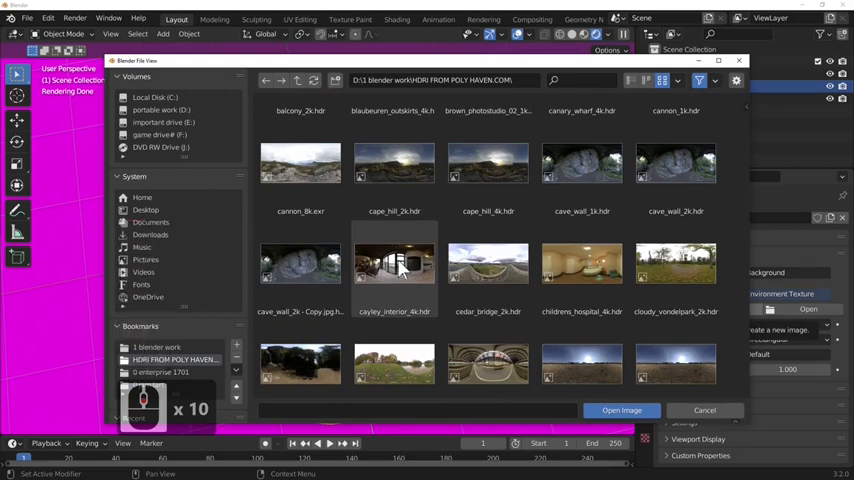
{"action": "left_click", "coordinate": [620, 410]}
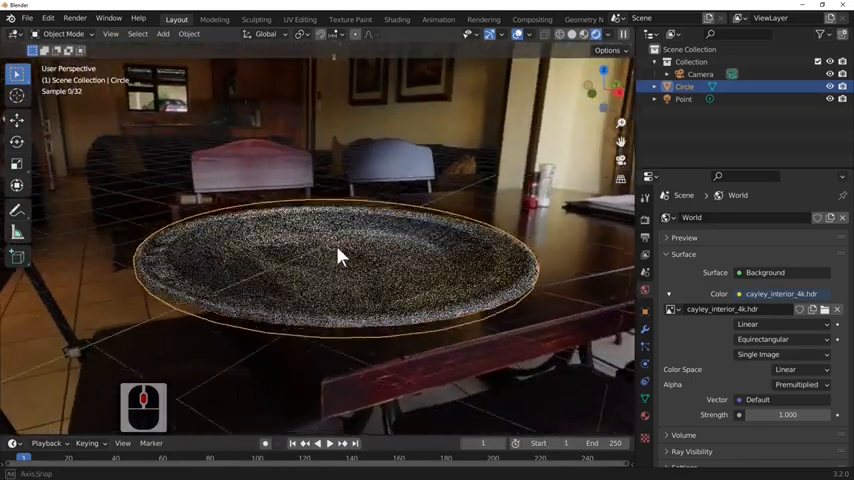
{"action": "right_click", "coordinate": [340, 258]}
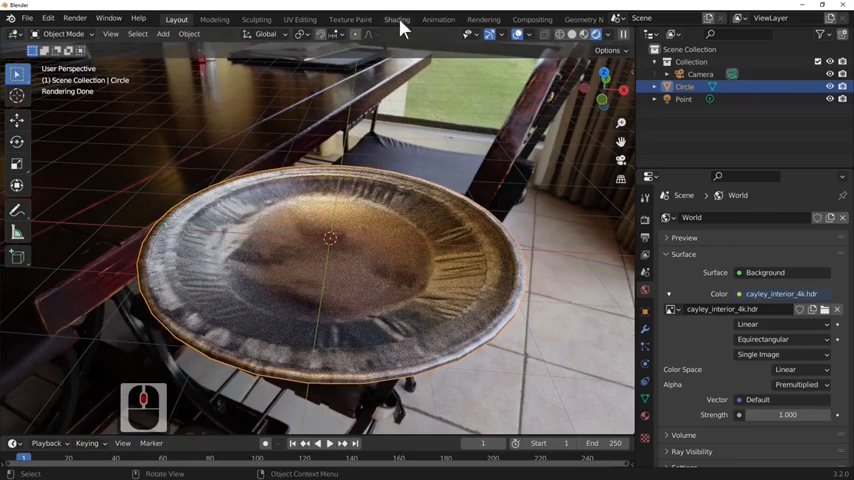
Step: Switch to the Shading workspace showing the FOIL material's node tree
{"action": "left_click", "coordinate": [396, 18]}
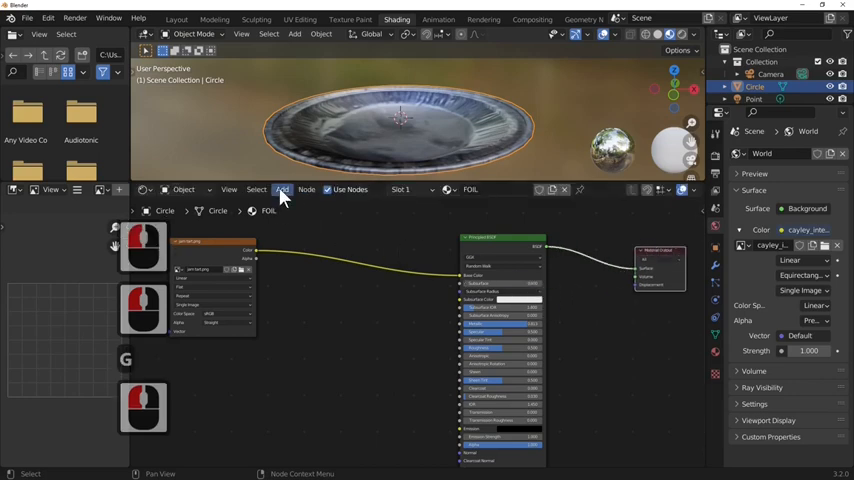
Step: Add a Bump node and wire its Normal output into the Principled BSDF Normal
{"action": "left_click", "coordinate": [282, 190]}
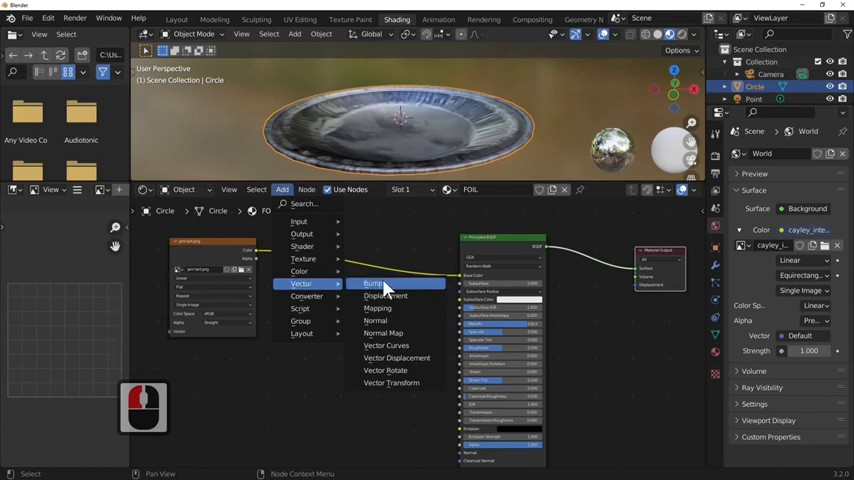
{"action": "left_click", "coordinate": [372, 284]}
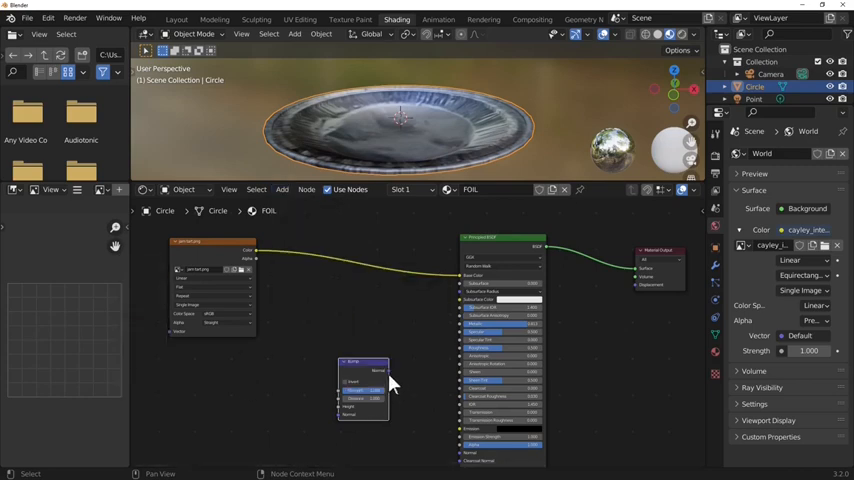
{"action": "left_click_drag", "start_coordinate": [380, 380], "coordinate": [454, 430]}
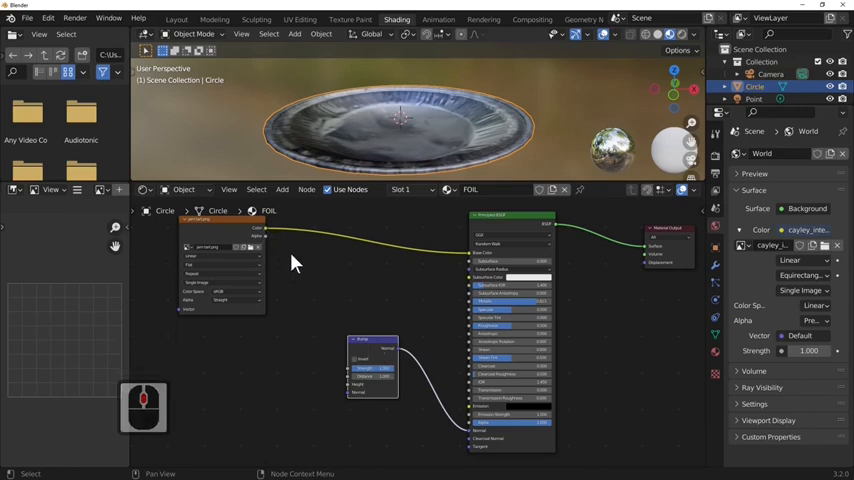
{"action": "mouse_move", "coordinate": [330, 262]}
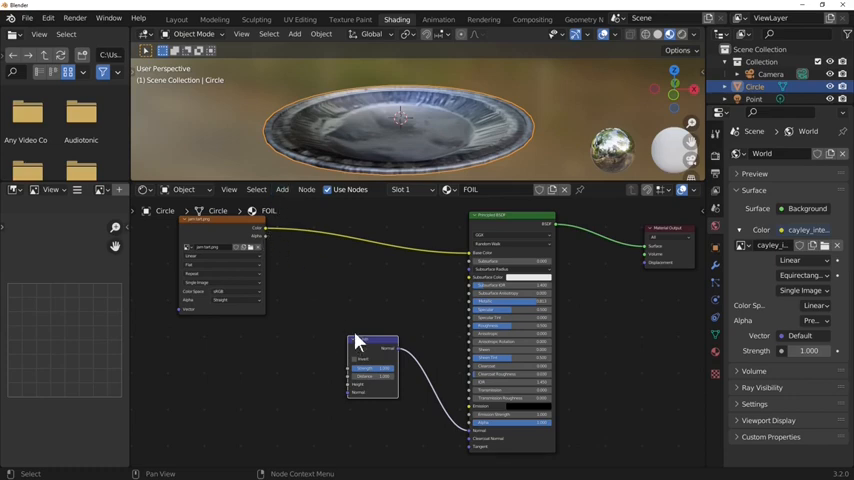
Step: Add an RGB to BW converter node to the FOIL material
{"action": "left_click", "coordinate": [284, 188]}
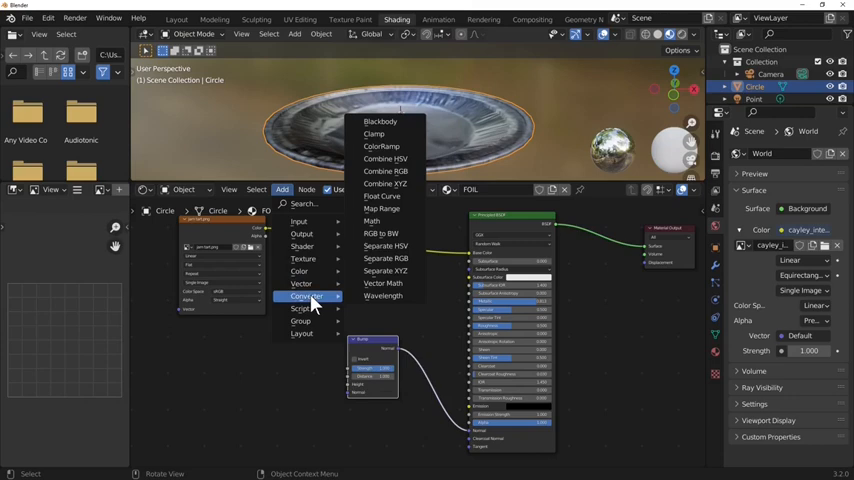
{"action": "mouse_move", "coordinate": [384, 232]}
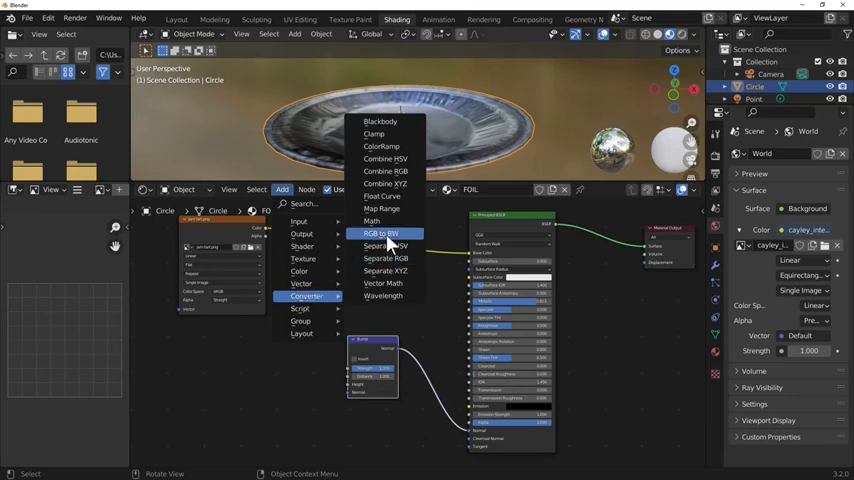
{"action": "mouse_move", "coordinate": [380, 234]}
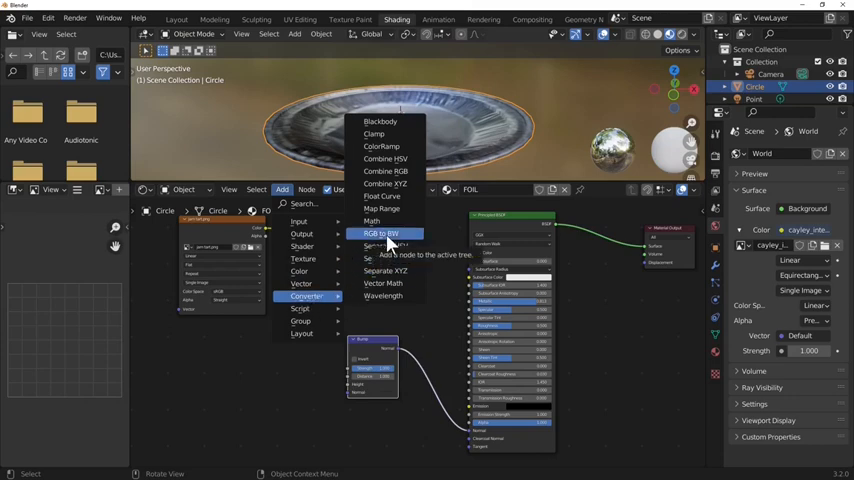
{"action": "left_click", "coordinate": [386, 232]}
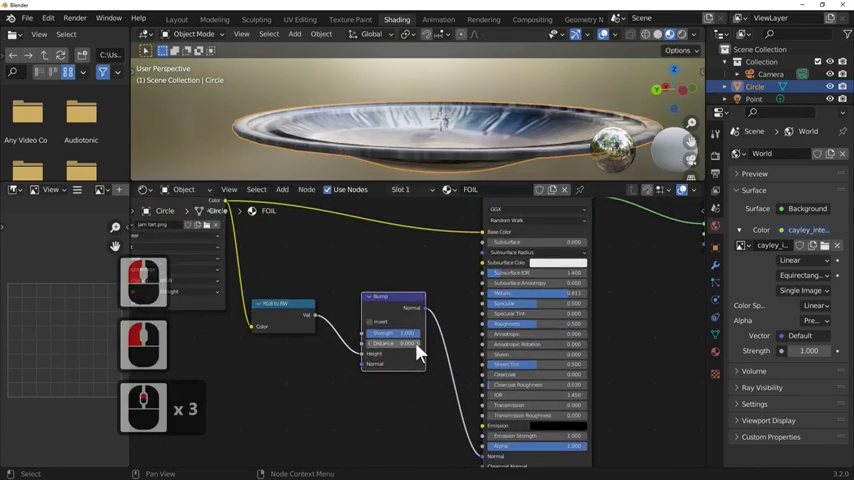
{"action": "mouse_move", "coordinate": [410, 344]}
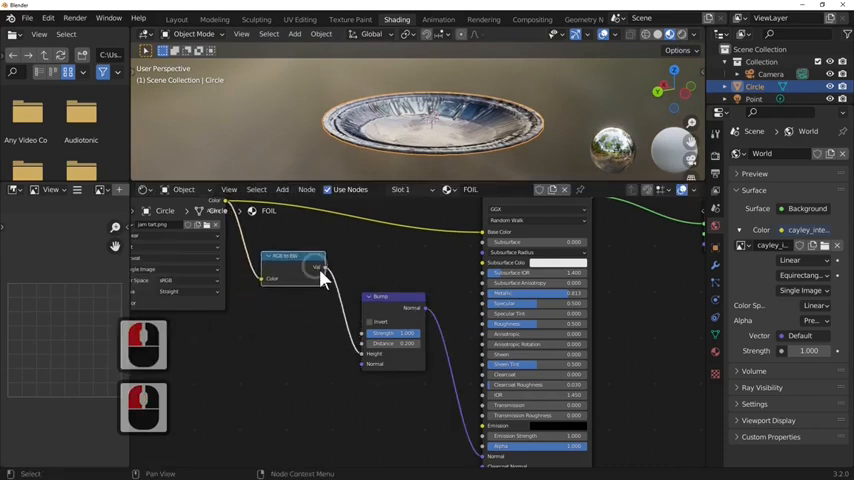
Step: Wire the RGB to BW greyscale value into the Bump node's Height input
{"action": "left_click_drag", "start_coordinate": [320, 268], "coordinate": [490, 310]}
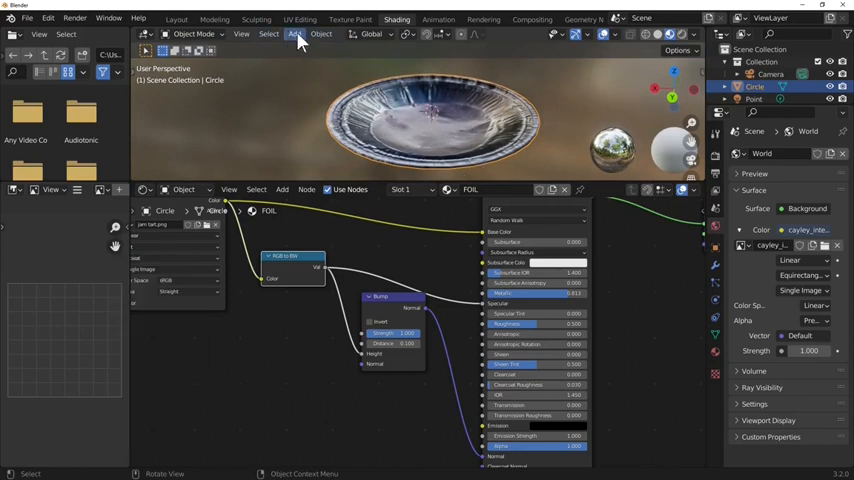
Step: Add a UV sphere to the scene to sit in the foil tray
{"action": "left_click", "coordinate": [296, 32]}
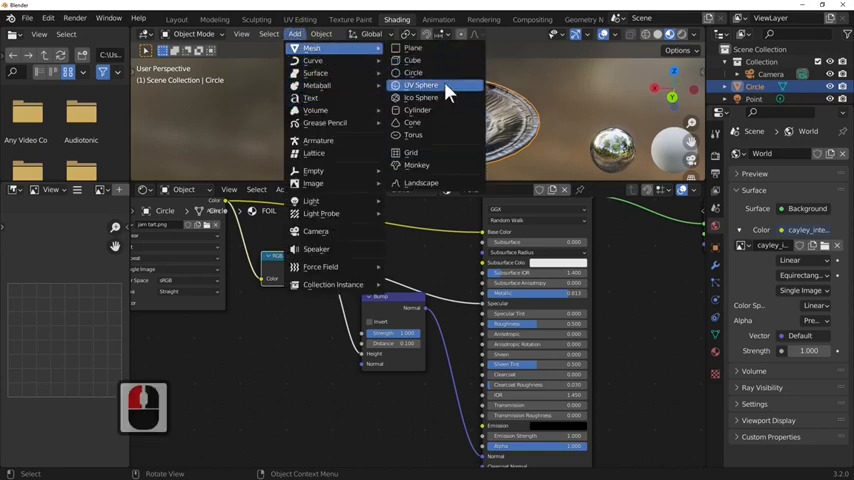
{"action": "left_click", "coordinate": [420, 84]}
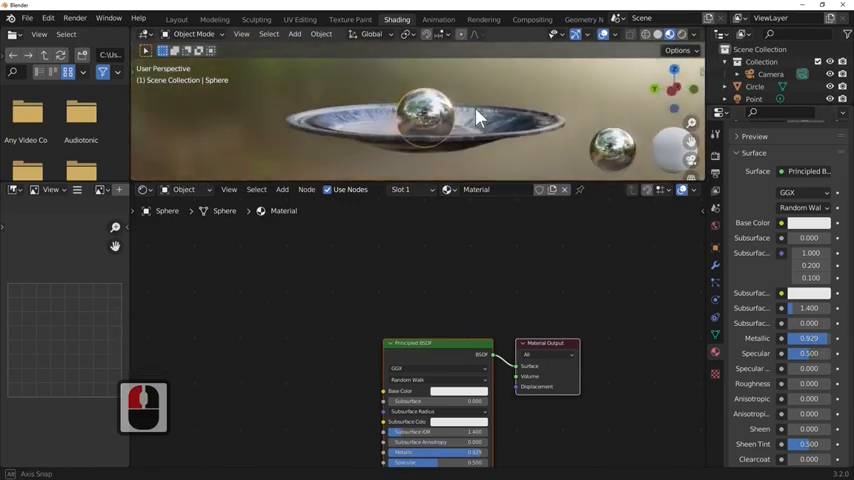
Step: Add a ground plane, lower it beneath the tray along Z, and begin scaling it up
{"action": "left_click_drag", "start_coordinate": [474, 116], "coordinate": [400, 164]}
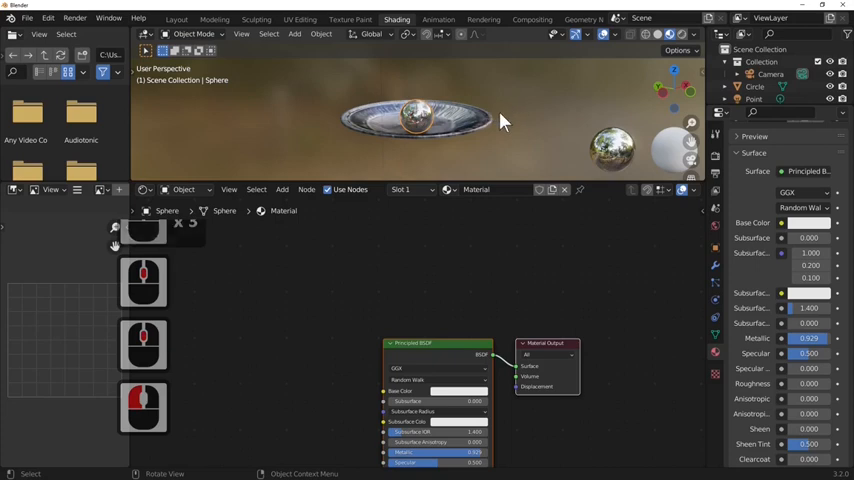
{"action": "left_click", "coordinate": [294, 32]}
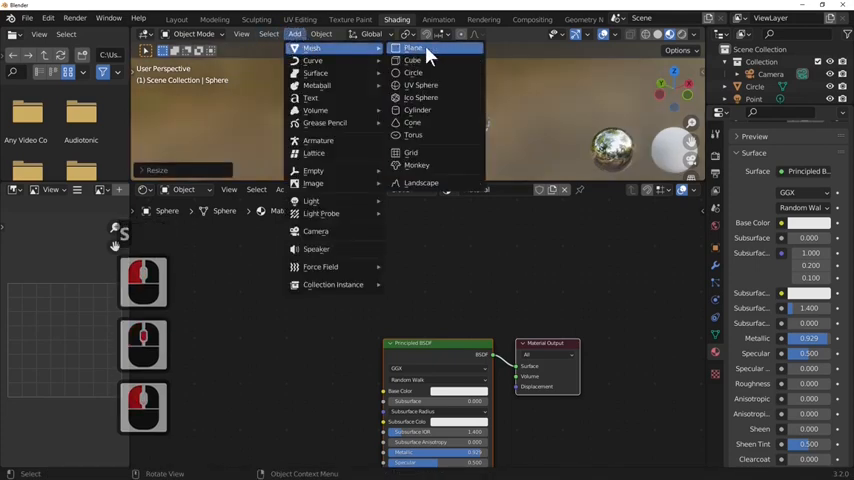
{"action": "left_click", "coordinate": [412, 48]}
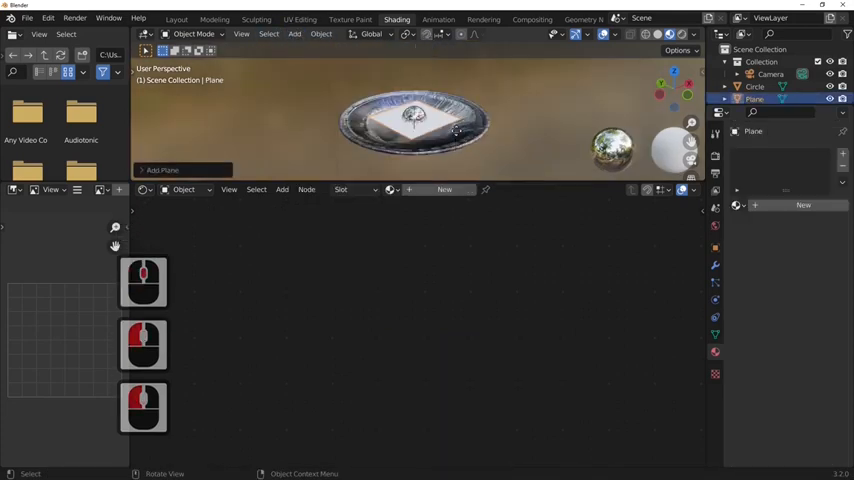
{"action": "key", "text": "g"}
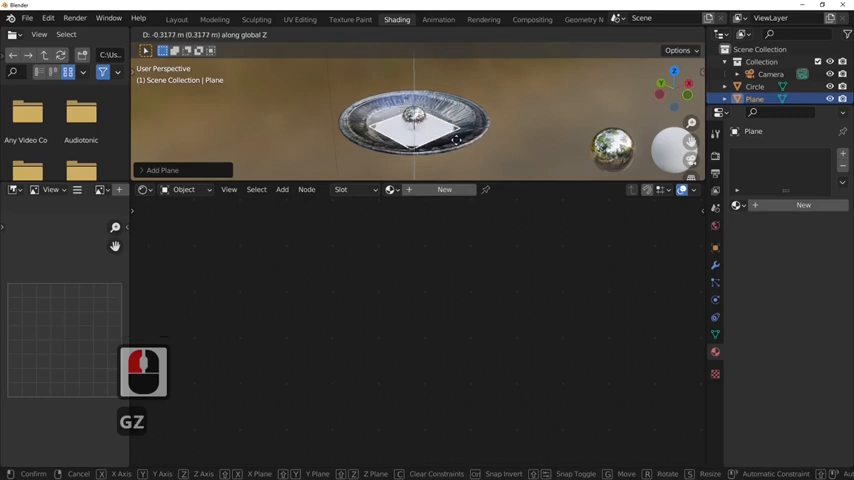
{"action": "left_click", "coordinate": [456, 144]}
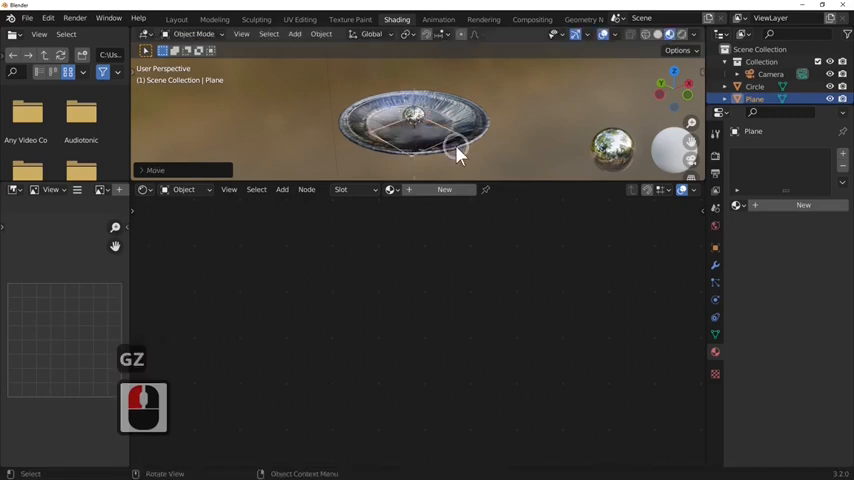
{"action": "key", "text": "s"}
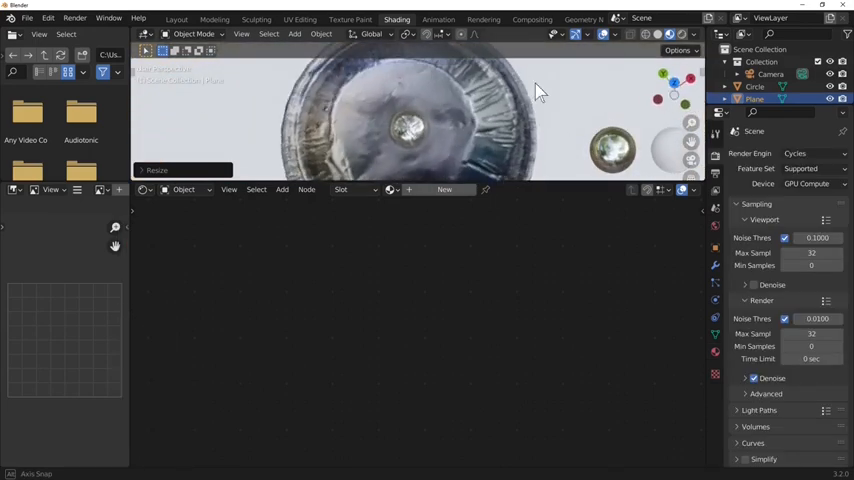
Step: Add a Subdivision Surface modifier to the tray and inspect it with the ball
{"action": "left_click_drag", "start_coordinate": [536, 90], "coordinate": [536, 170]}
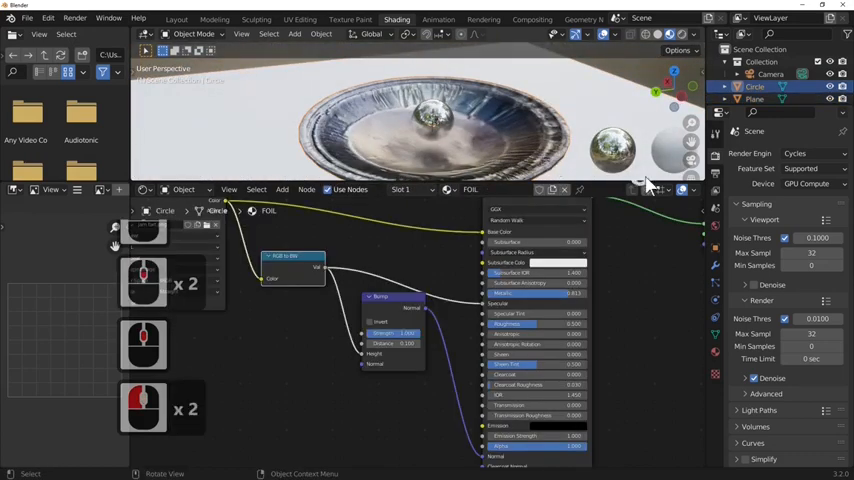
{"action": "mouse_move", "coordinate": [552, 236]}
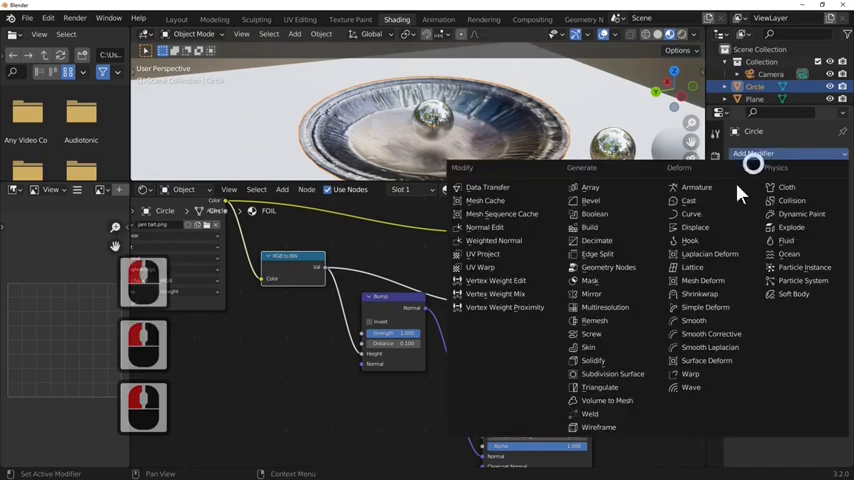
{"action": "mouse_move", "coordinate": [612, 374]}
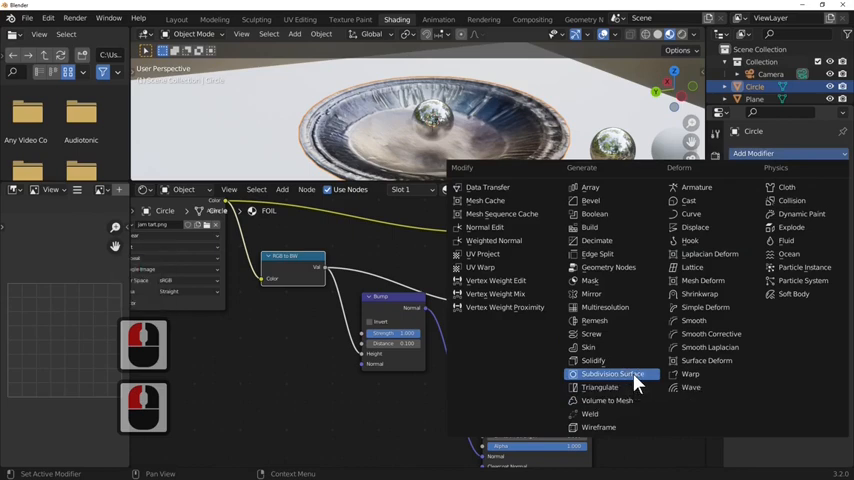
{"action": "left_click", "coordinate": [612, 372]}
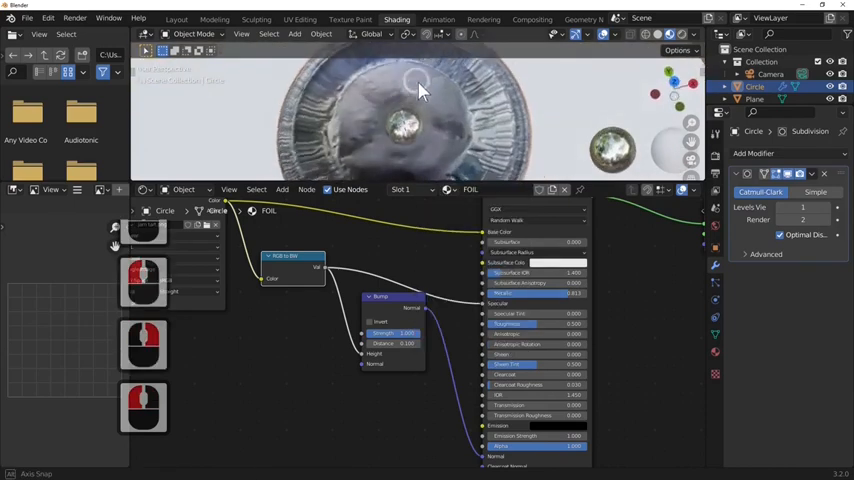
{"action": "left_click_drag", "start_coordinate": [420, 90], "coordinate": [520, 136]}
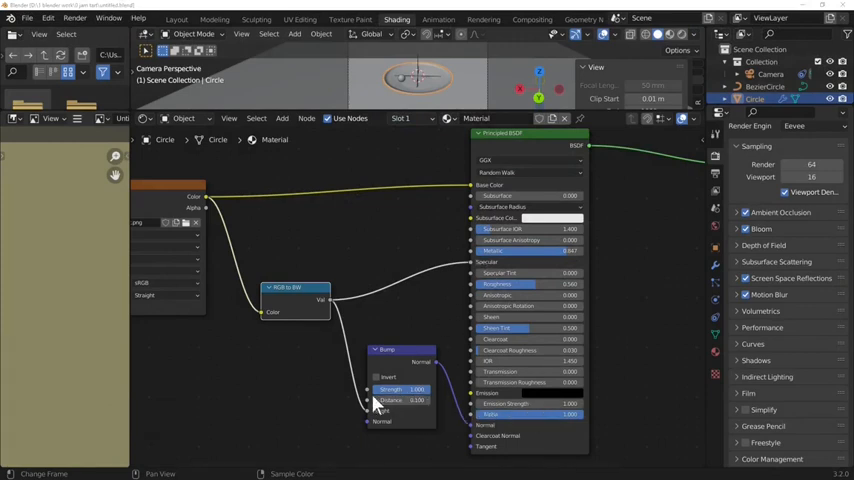
{"action": "mouse_move", "coordinate": [200, 190]}
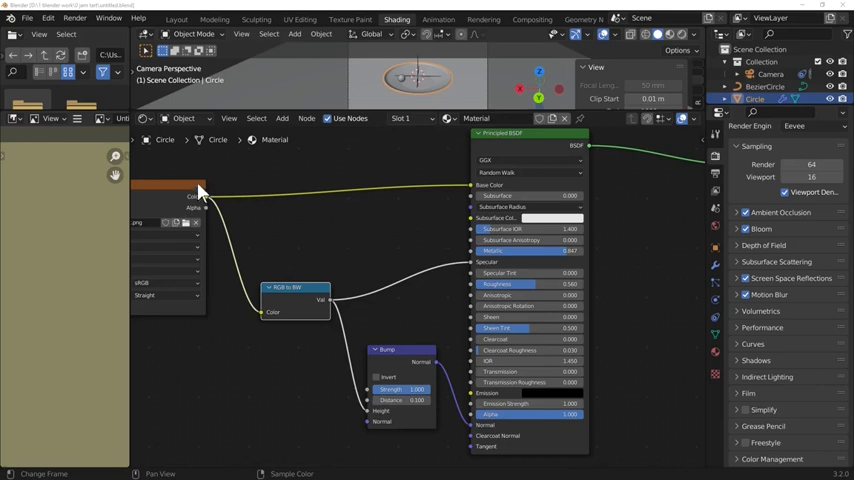